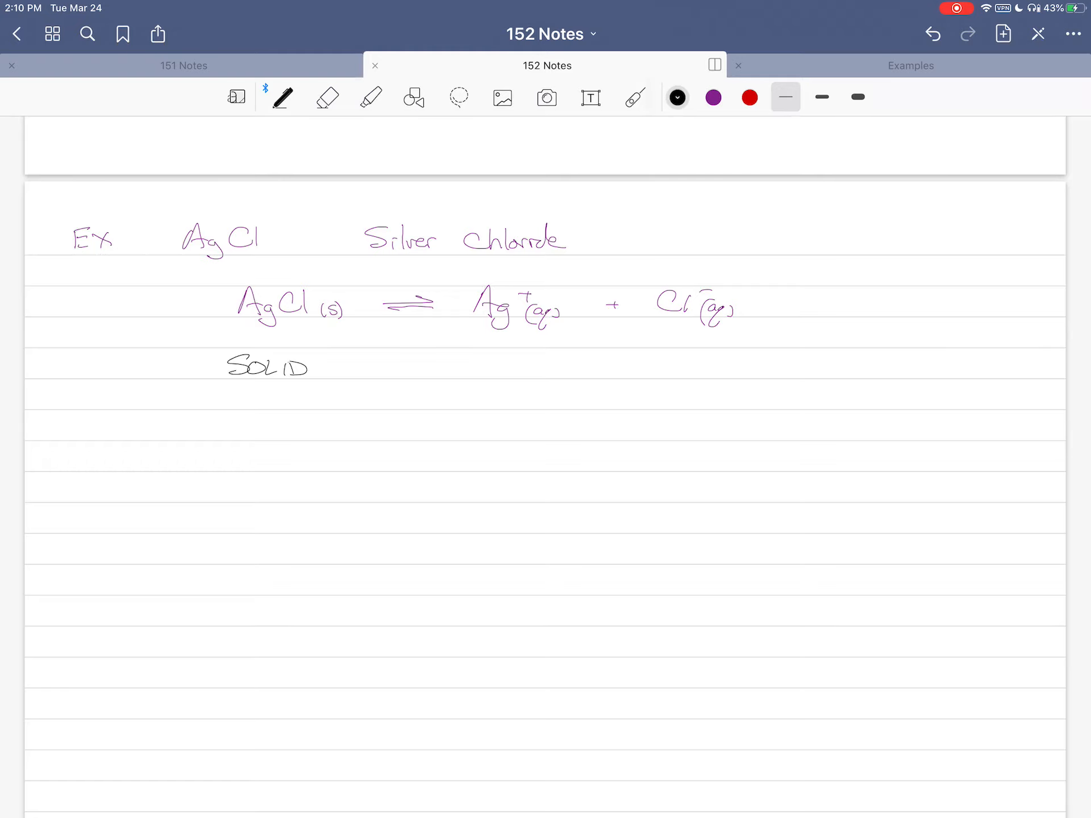
Label the AgCl equilibrium phases in red, then add the 'solution' brace and Ksp = [Ag+][Cl-] = 1.77x10^-10 in black
{"action": "left_click", "coordinate": [749, 97]}
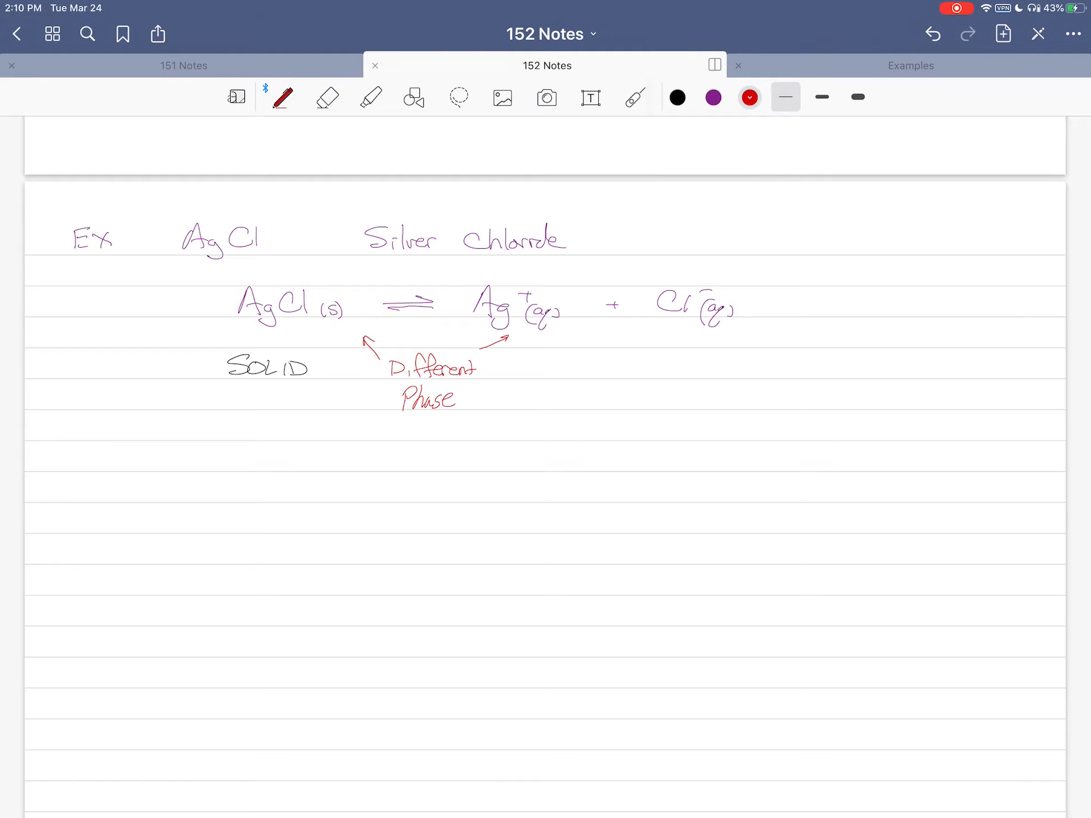
{"action": "left_click", "coordinate": [676, 97]}
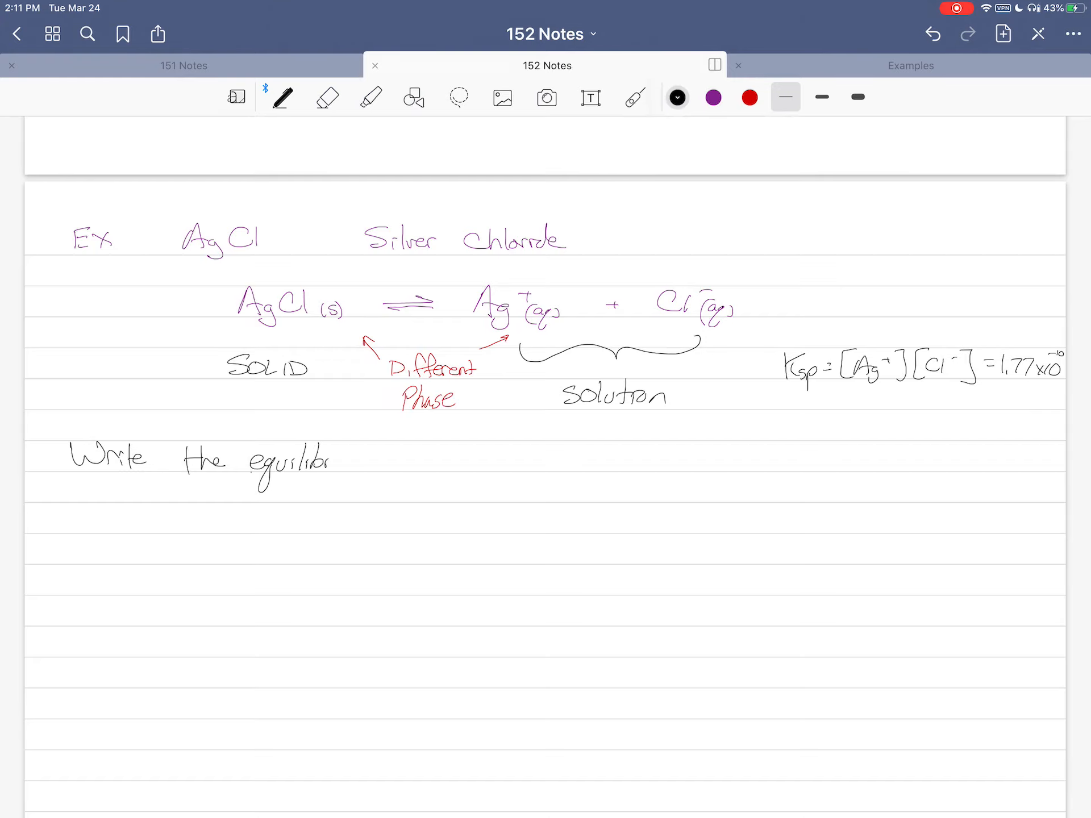
Handwrite 'Write the equilibrium constant expression for these components in solution. With respect to the system in solution, the amount of solid'
{"action": "type", "text": "equilibrium constant expression for"}
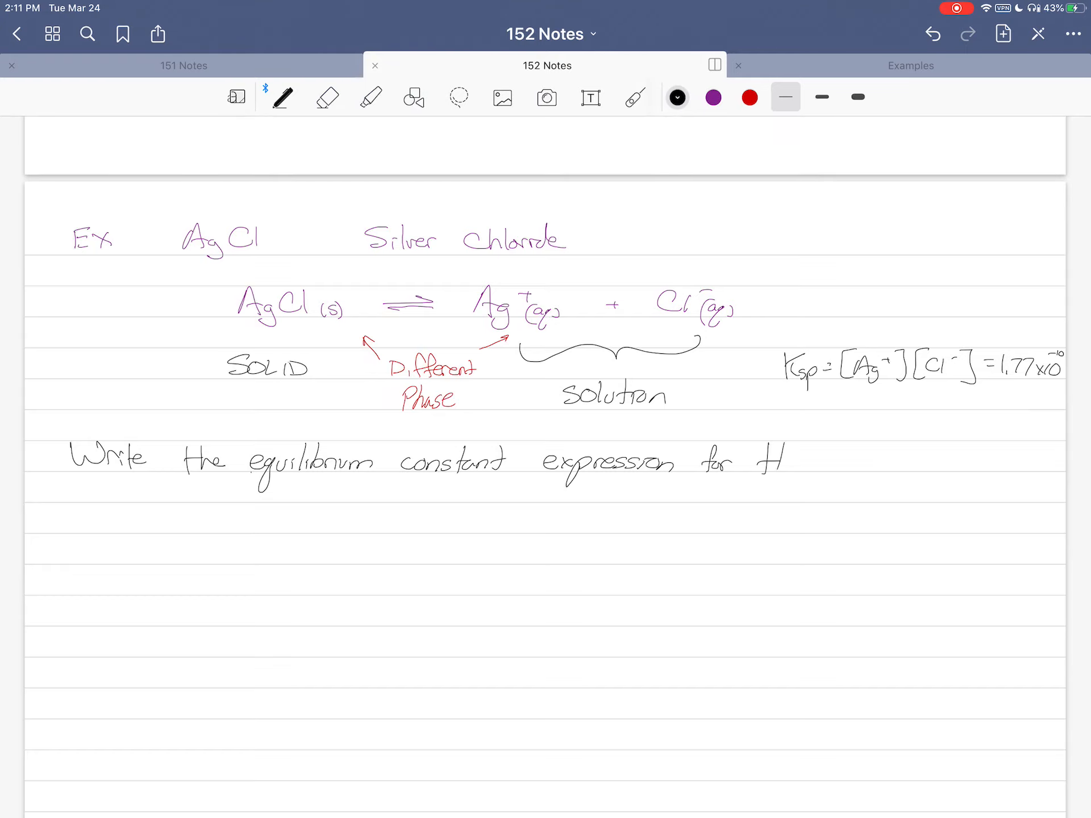
{"action": "type", "text": "those Co"}
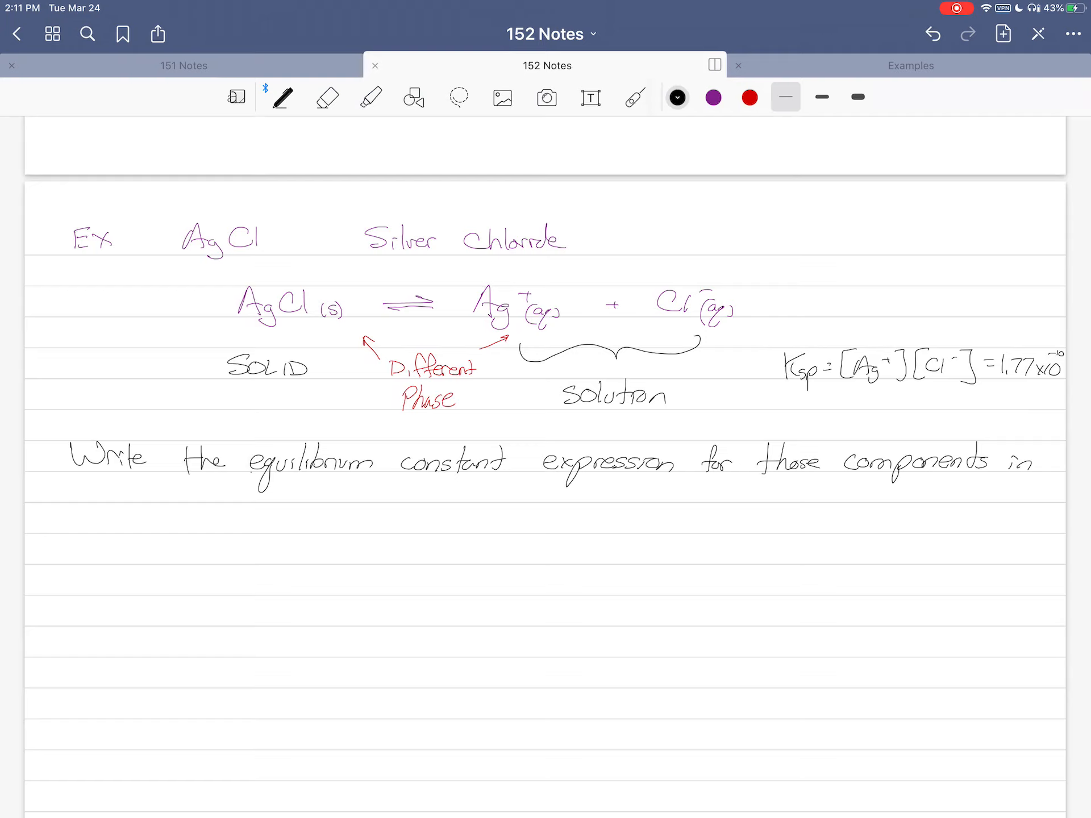
{"action": "type", "text": "solution."}
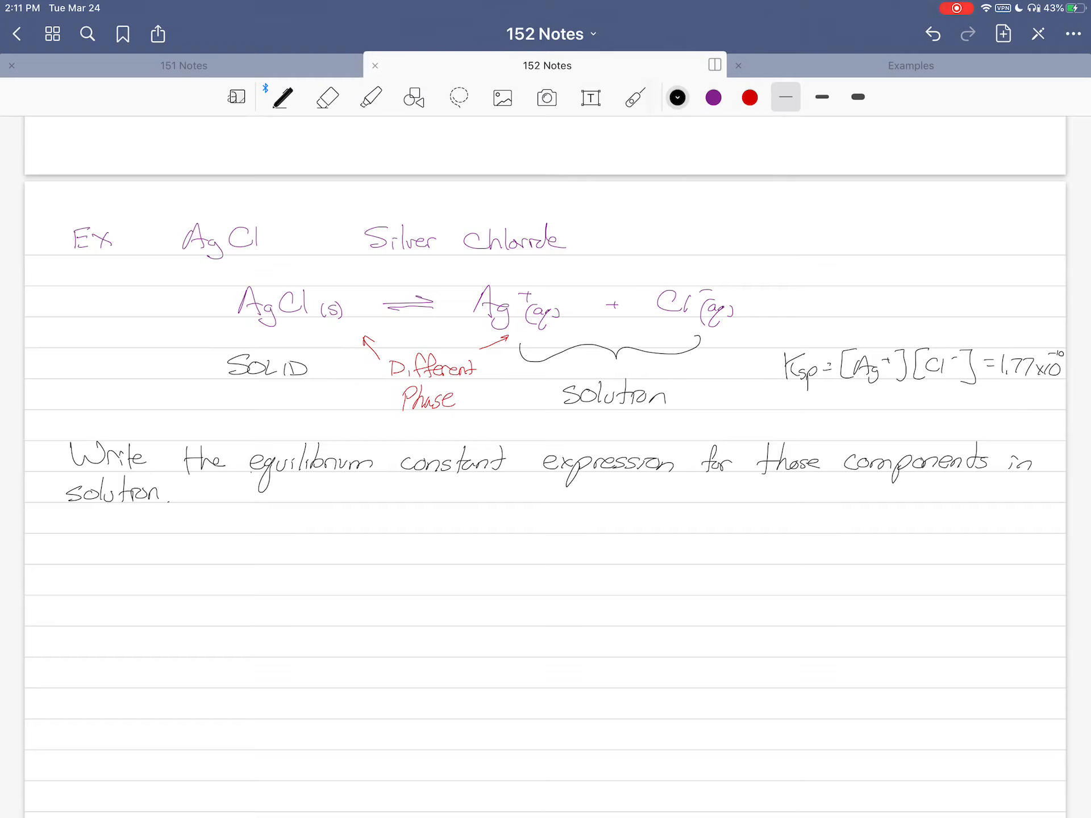
{"action": "type", "text": "W."}
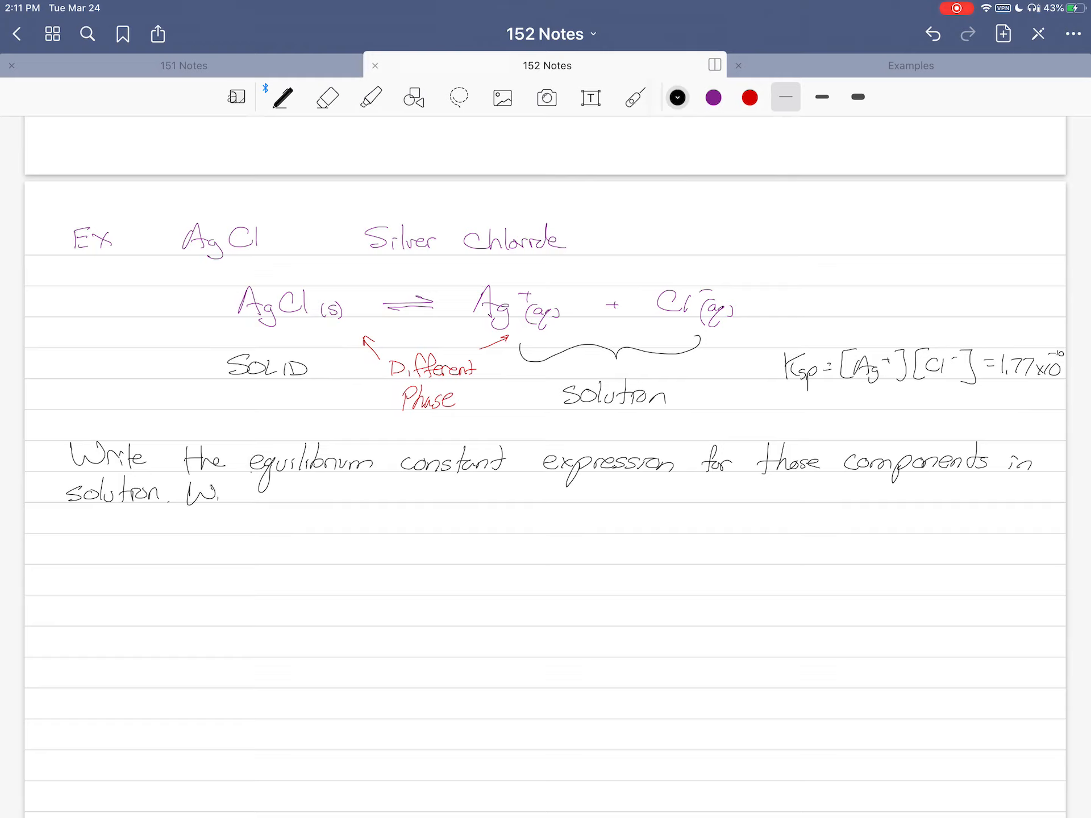
{"action": "type", "text": "ith res"}
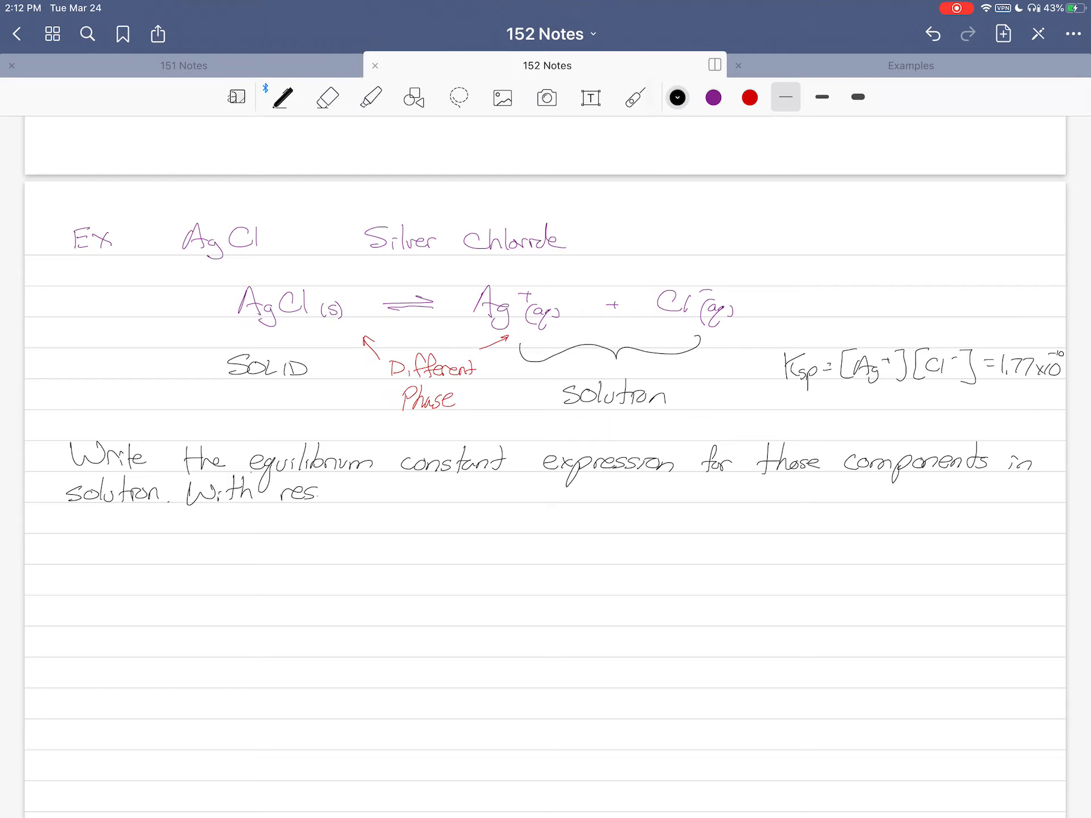
{"action": "type", "text": "respect to the system in solution,"}
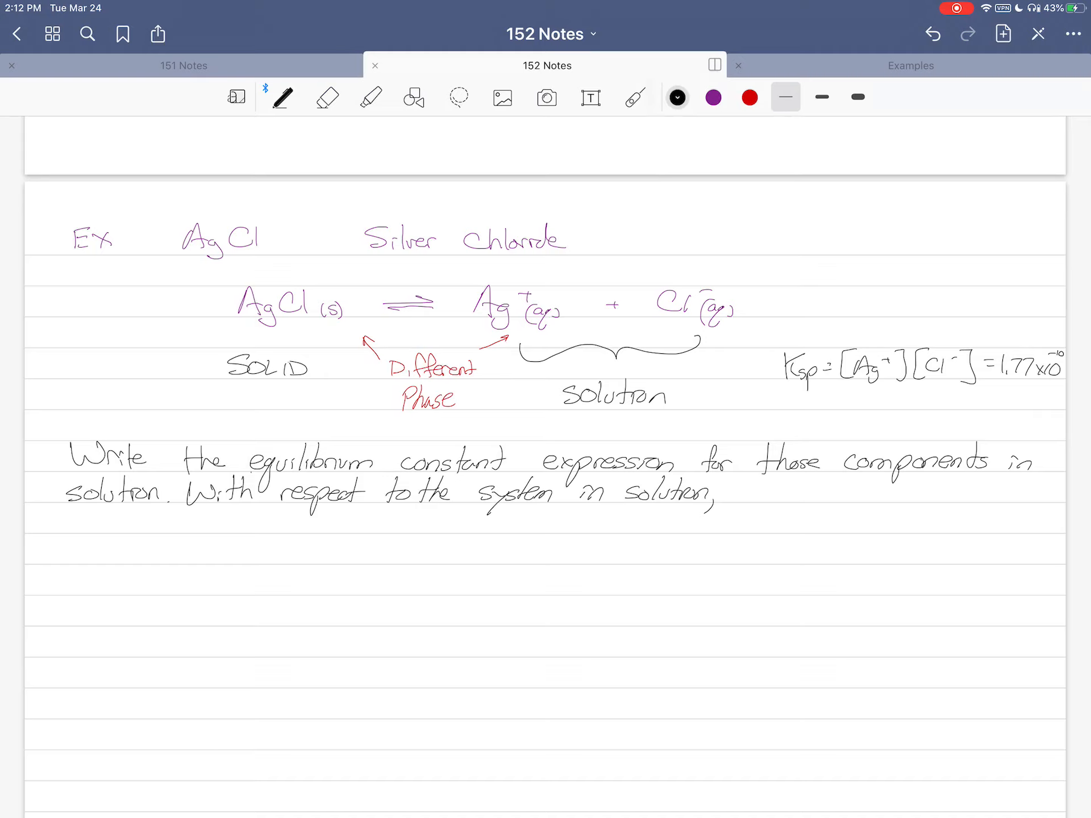
{"action": "type", "text": "the amount of"}
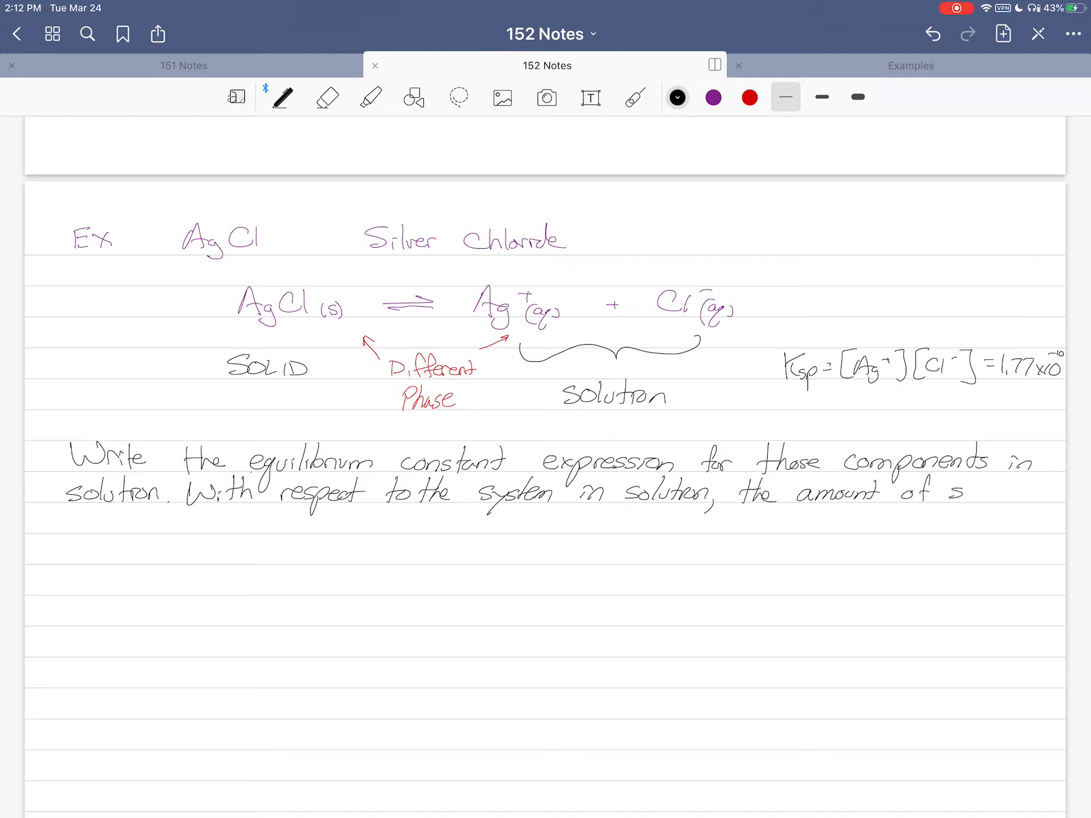
{"action": "type", "text": "solid"}
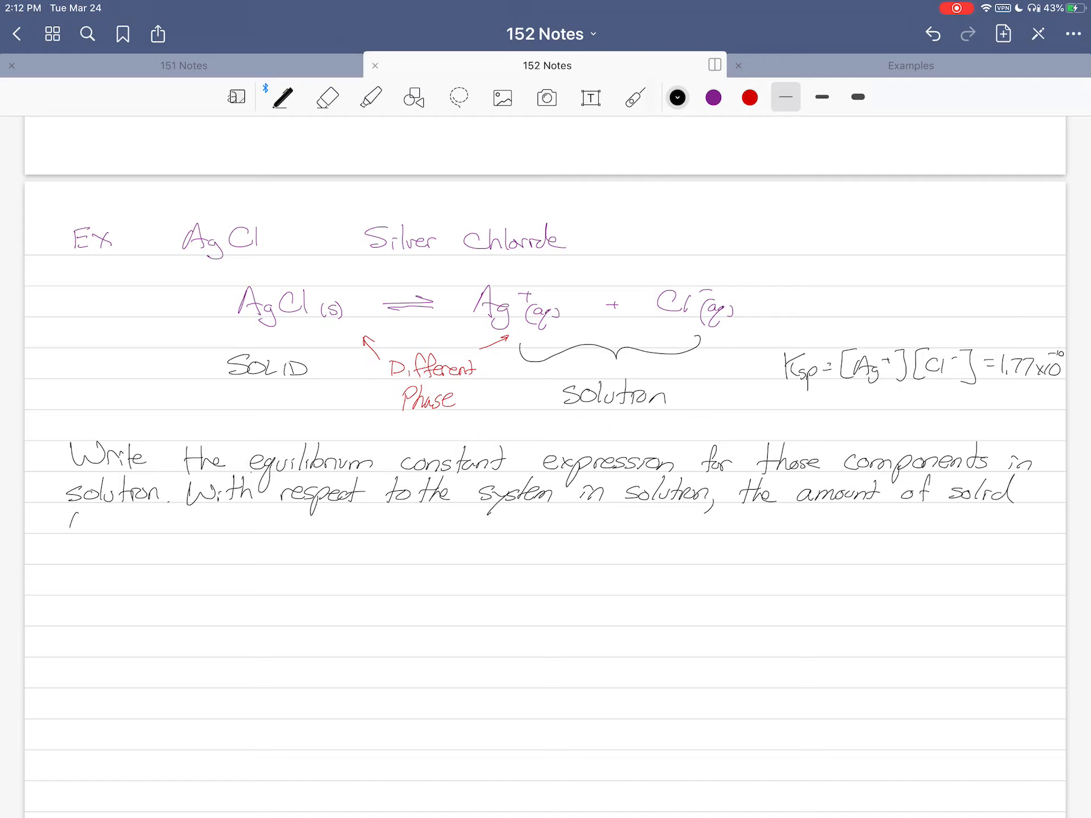
Handwrite 'AgCl present is irrelevant – as long as at least some is present when equilibrium is reached.'
{"action": "type", "text": "AgCl"}
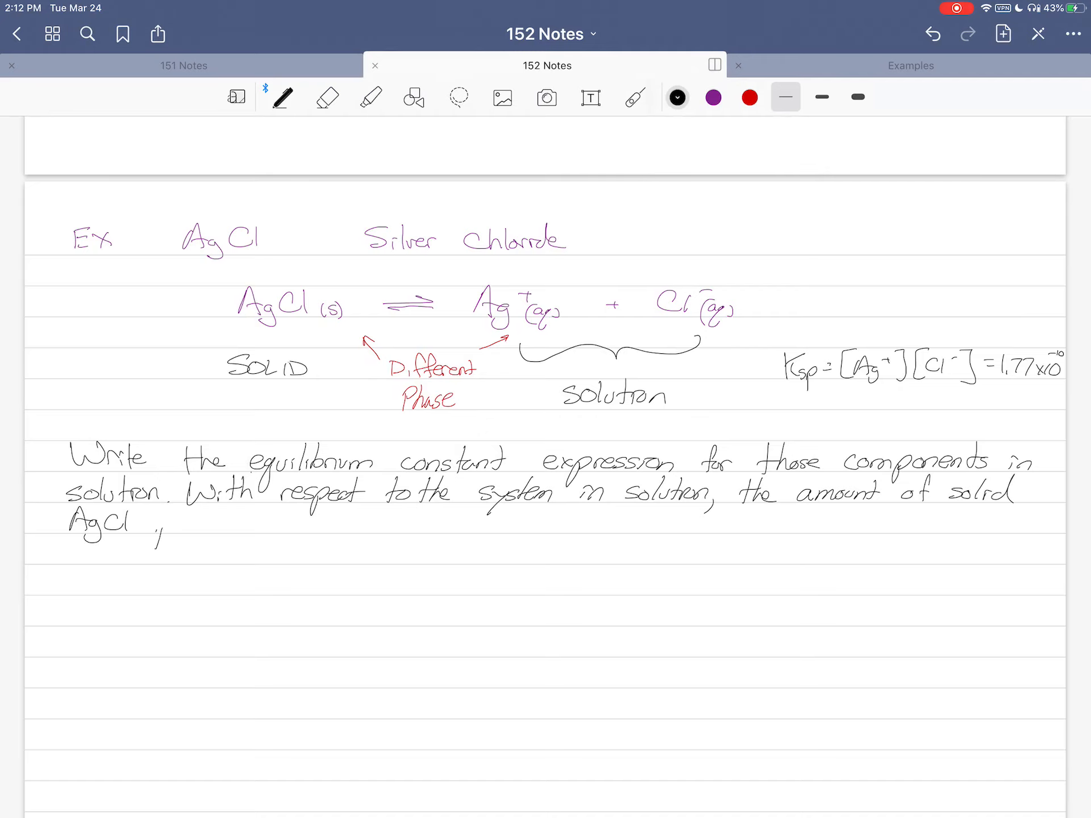
{"action": "type", "text": "present is irrelevant -"}
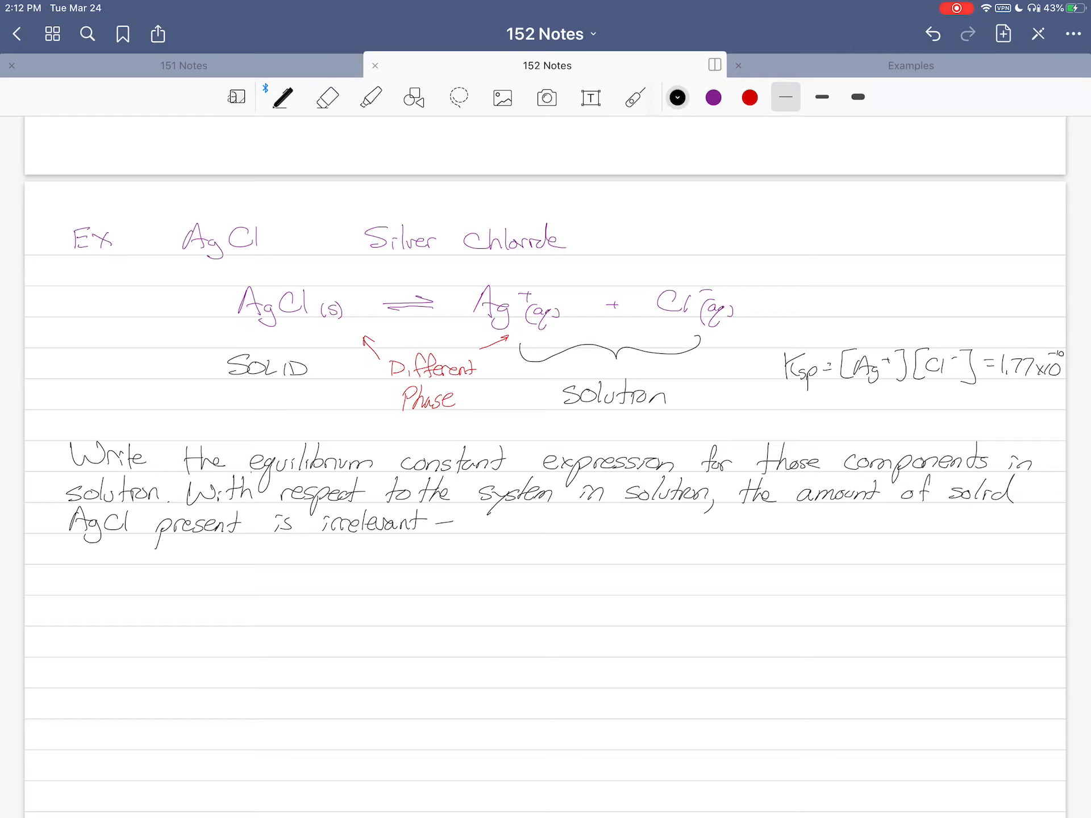
{"action": "type", "text": "as long as"}
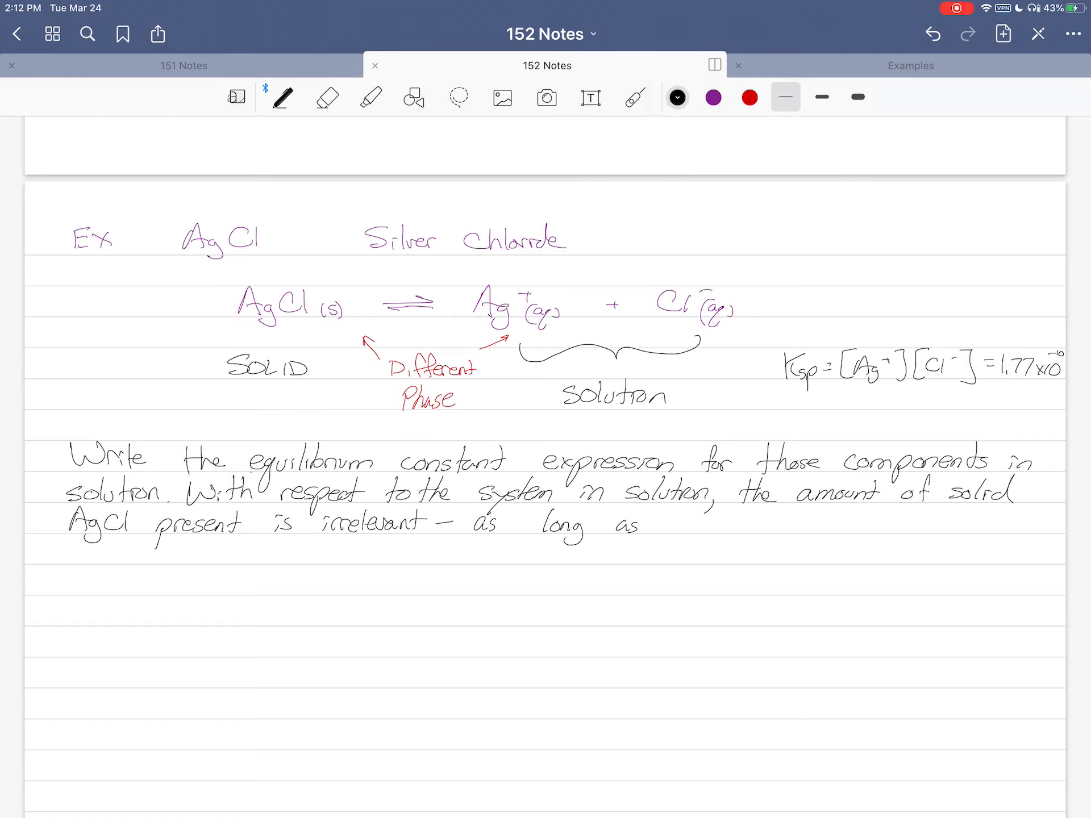
{"action": "type", "text": "at least"}
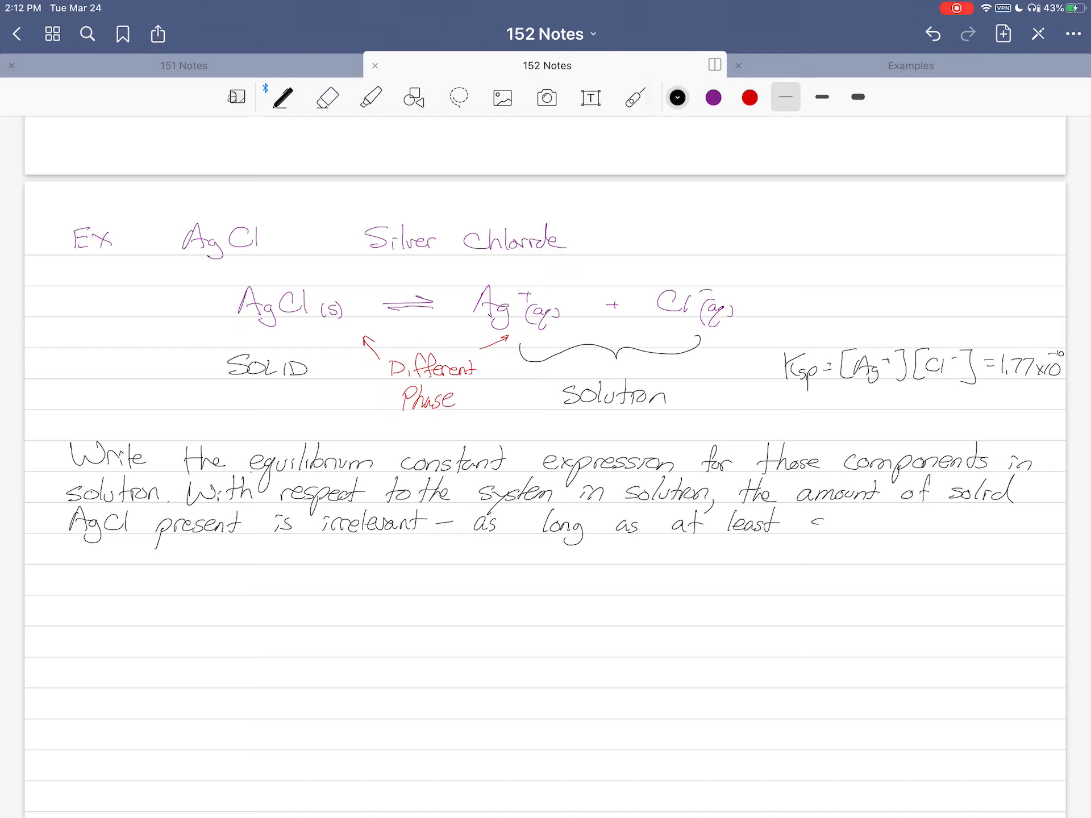
{"action": "type", "text": "some"}
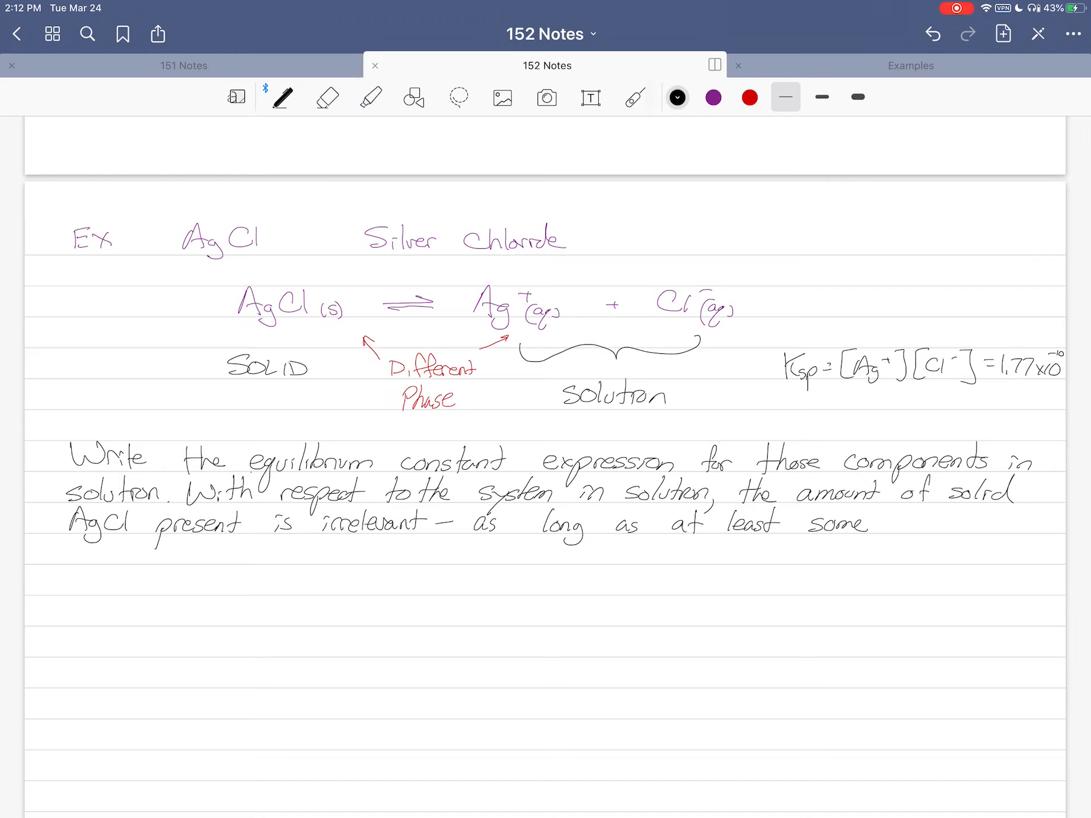
{"action": "type", "text": "is present"}
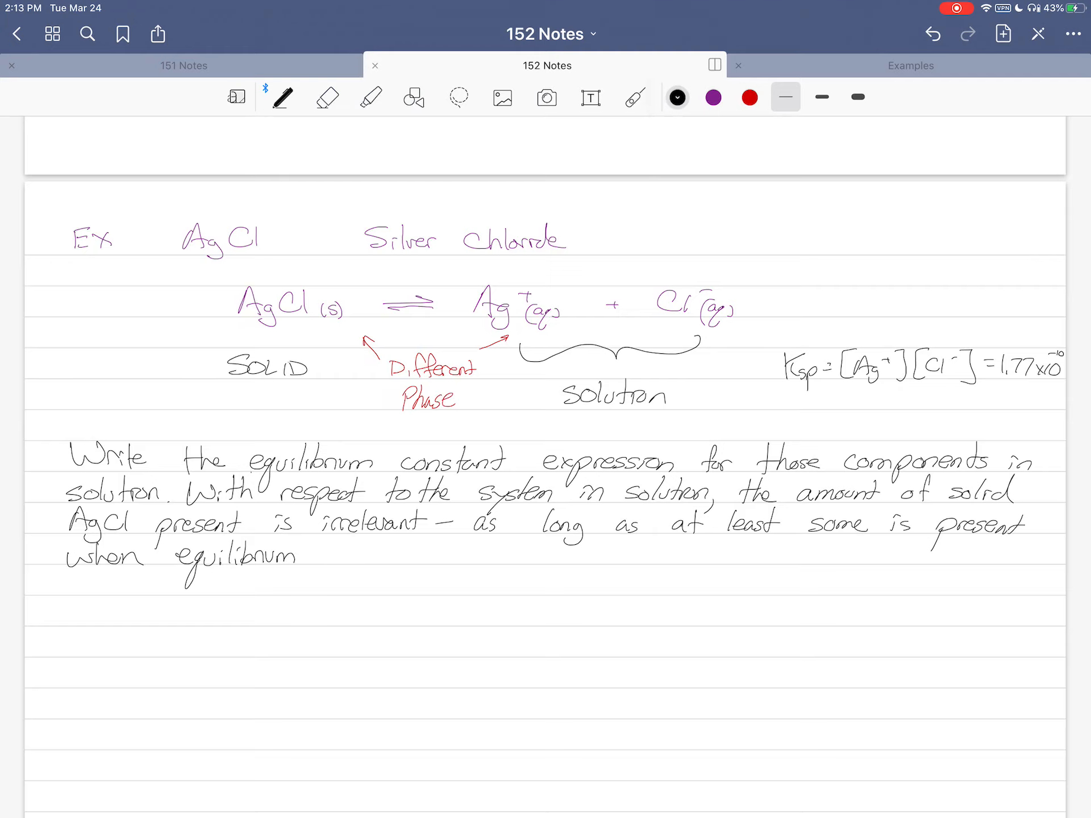
{"action": "type", "text": "is reached."}
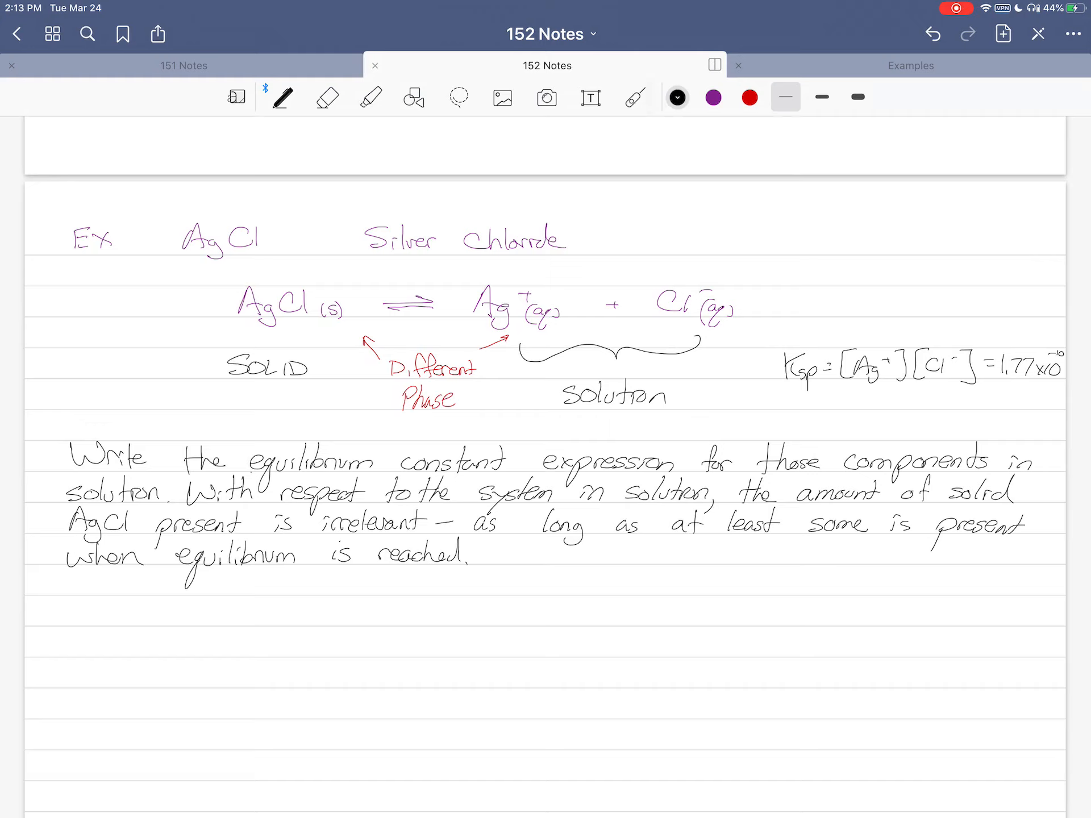
Write 'NOTE: solubility = molarity' in purple below the paragraph and return to black ink
{"action": "left_click", "coordinate": [712, 96]}
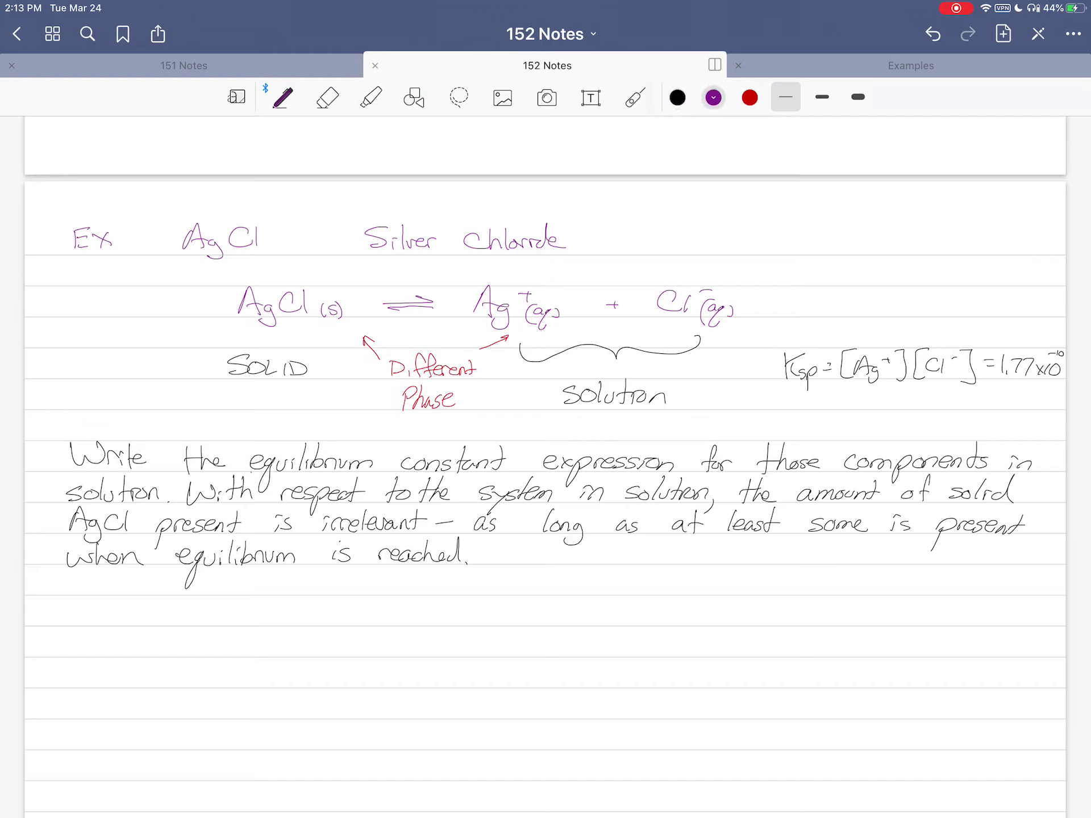
{"action": "type", "text": "NOTE:"}
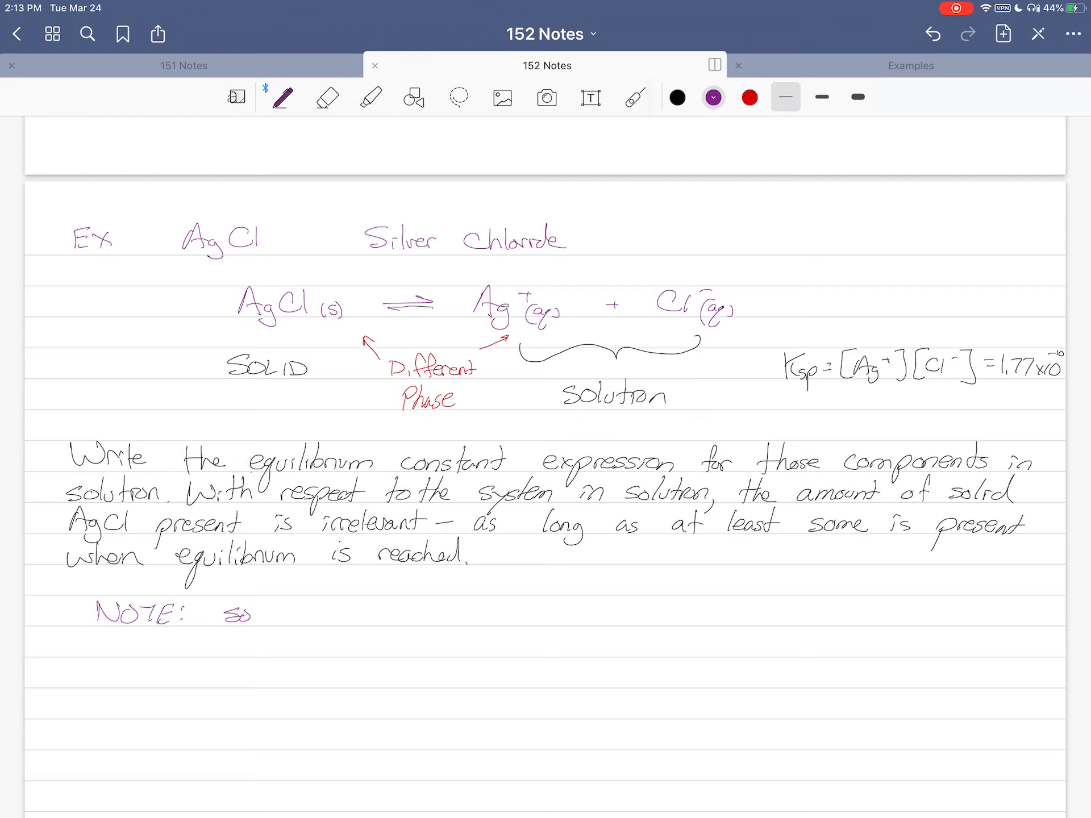
{"action": "type", "text": "solubility ="}
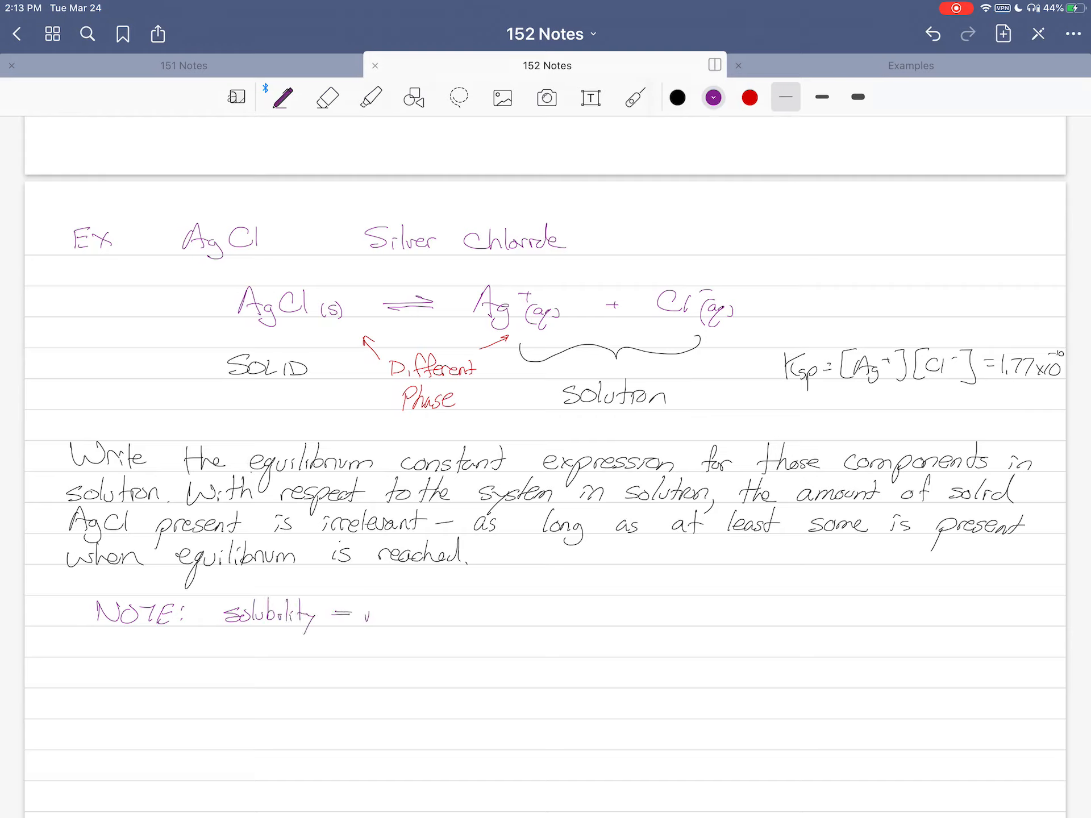
{"action": "type", "text": "molarity"}
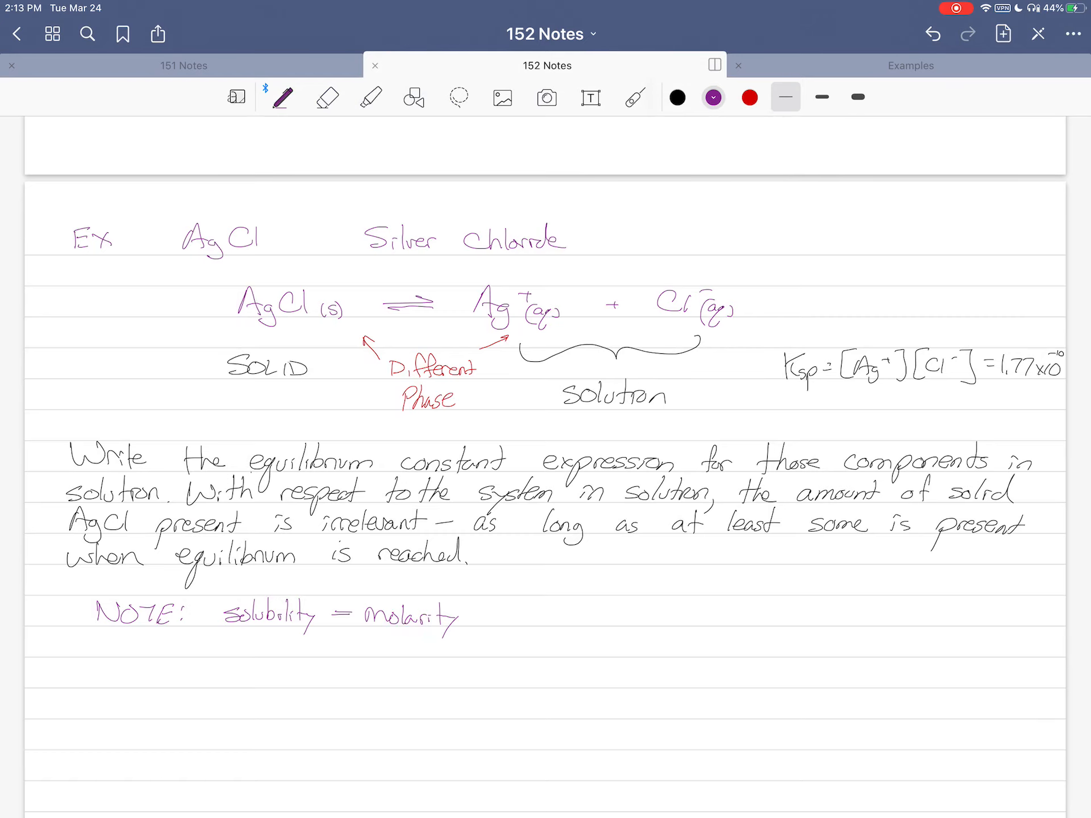
{"action": "scroll", "scroll_direction": "up", "scroll_amount": 3}
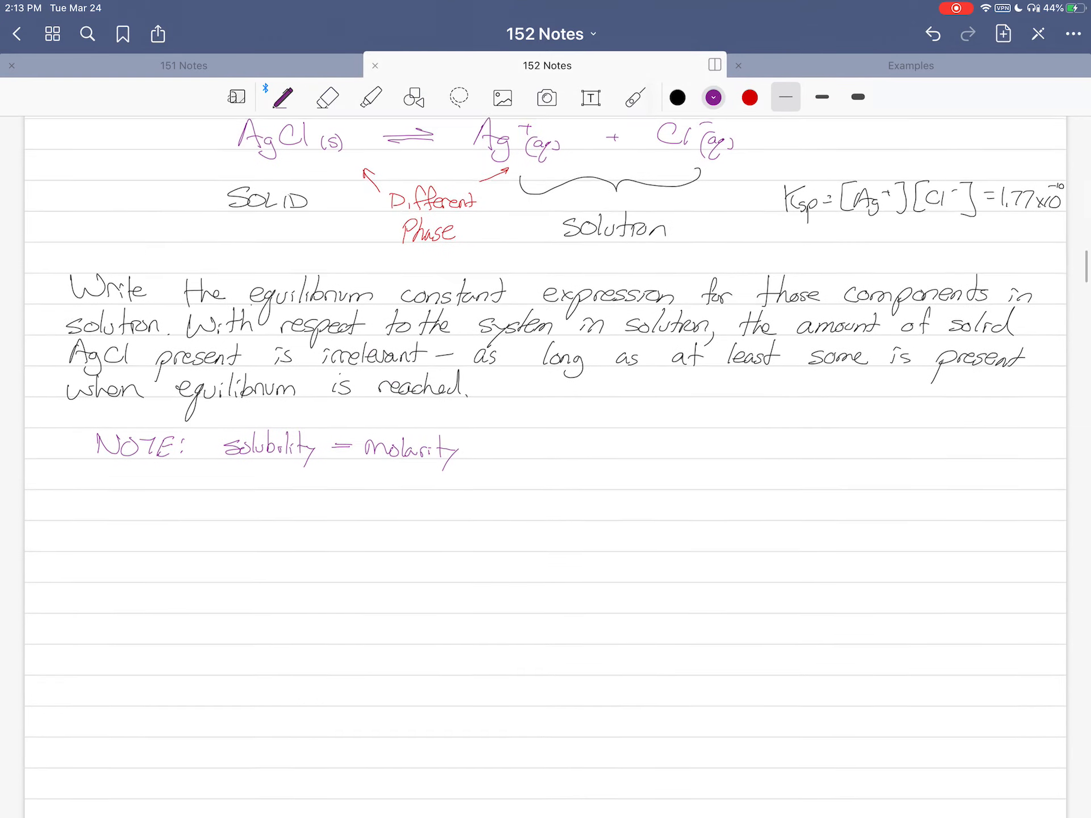
{"action": "left_click", "coordinate": [676, 98]}
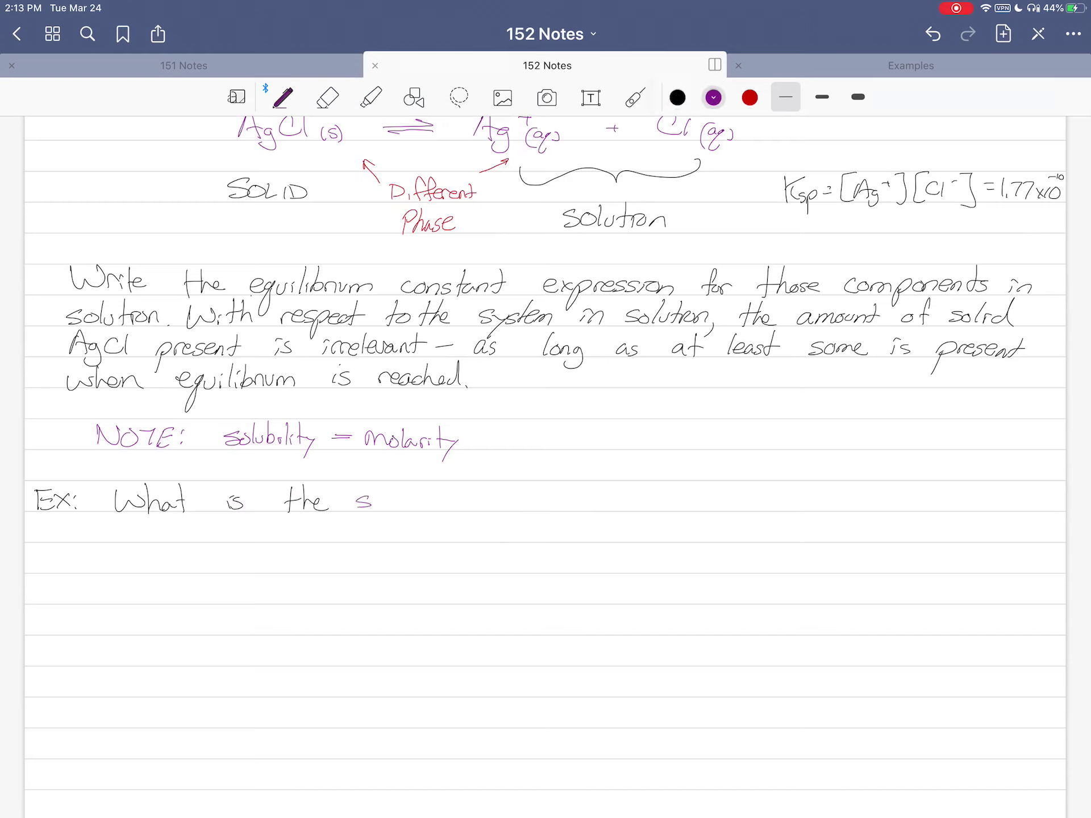
Handwrite 'Ex: What is the solubility of silver chloride if Ksp = 1.77x10^-10?'
{"action": "type", "text": "solubility"}
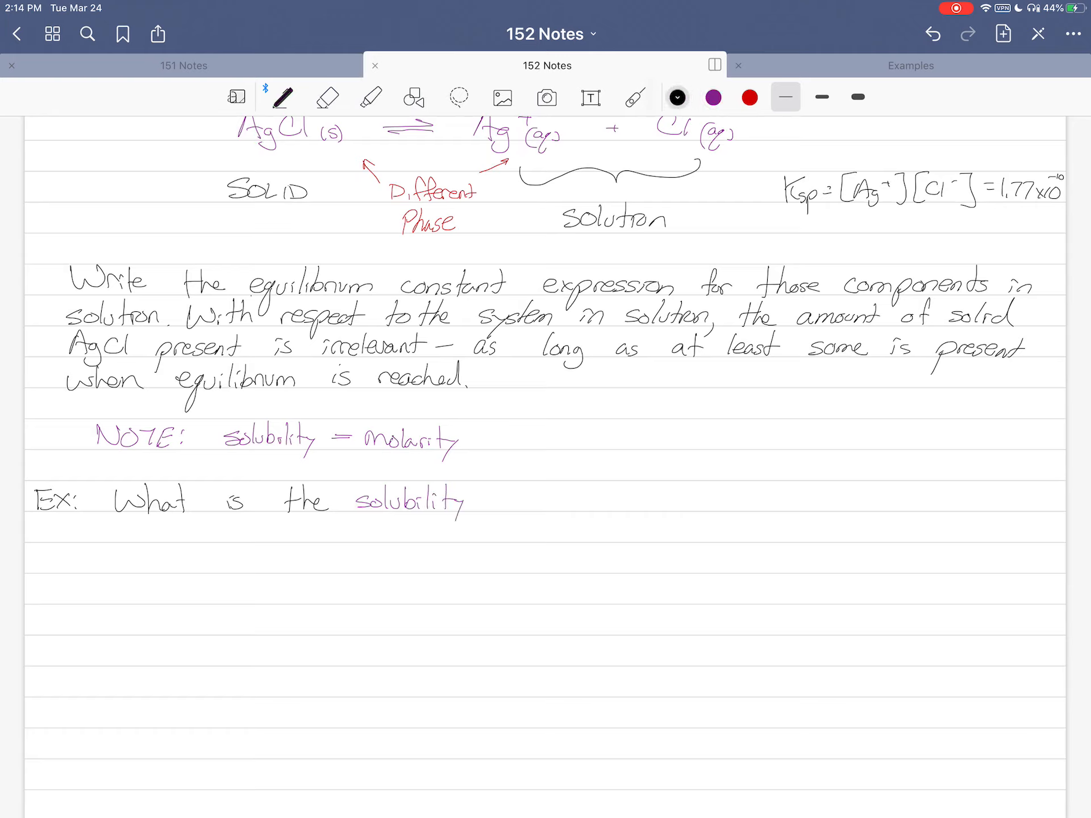
{"action": "type", "text": "of <"}
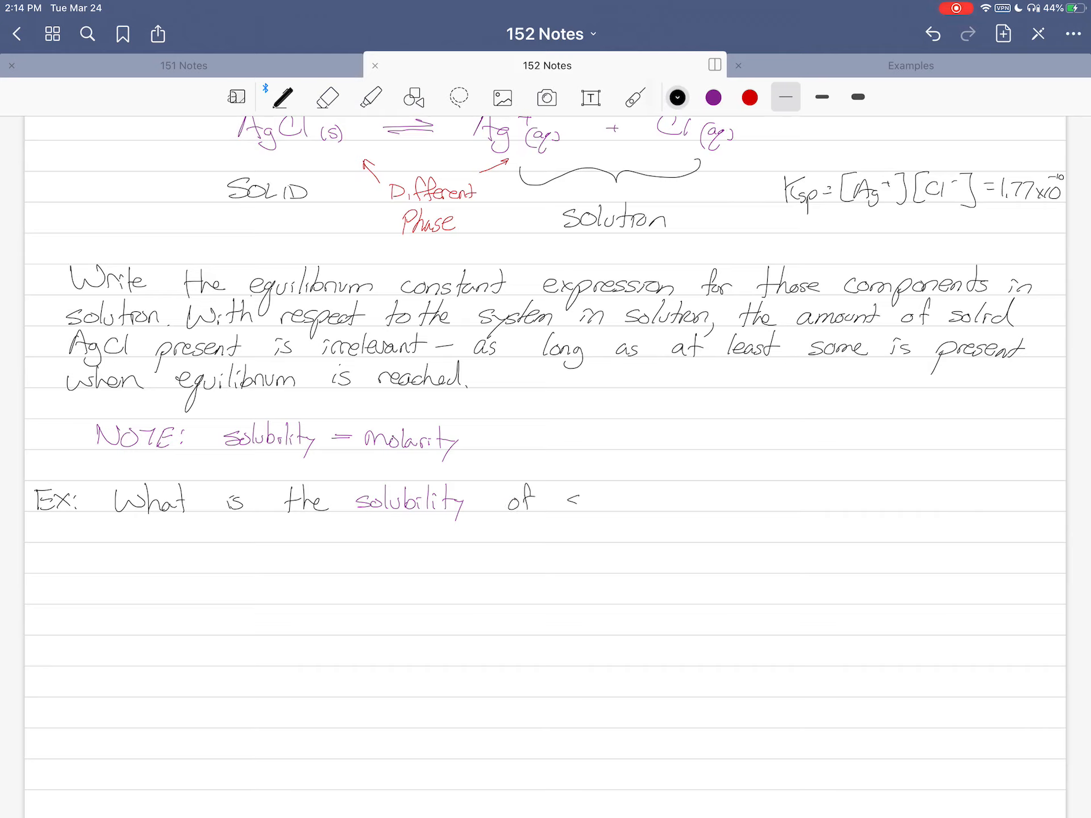
{"action": "type", "text": "silver chloride if Ksp"}
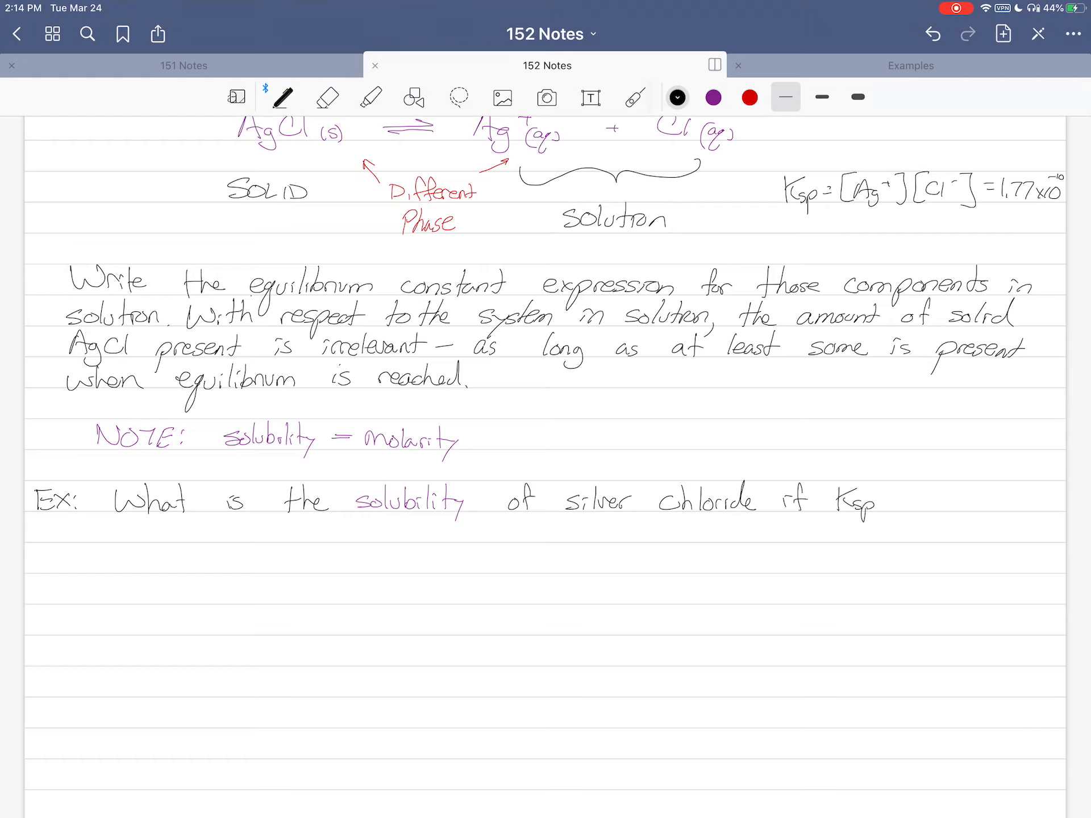
{"action": "type", "text": "= 1.77x10^-10?"}
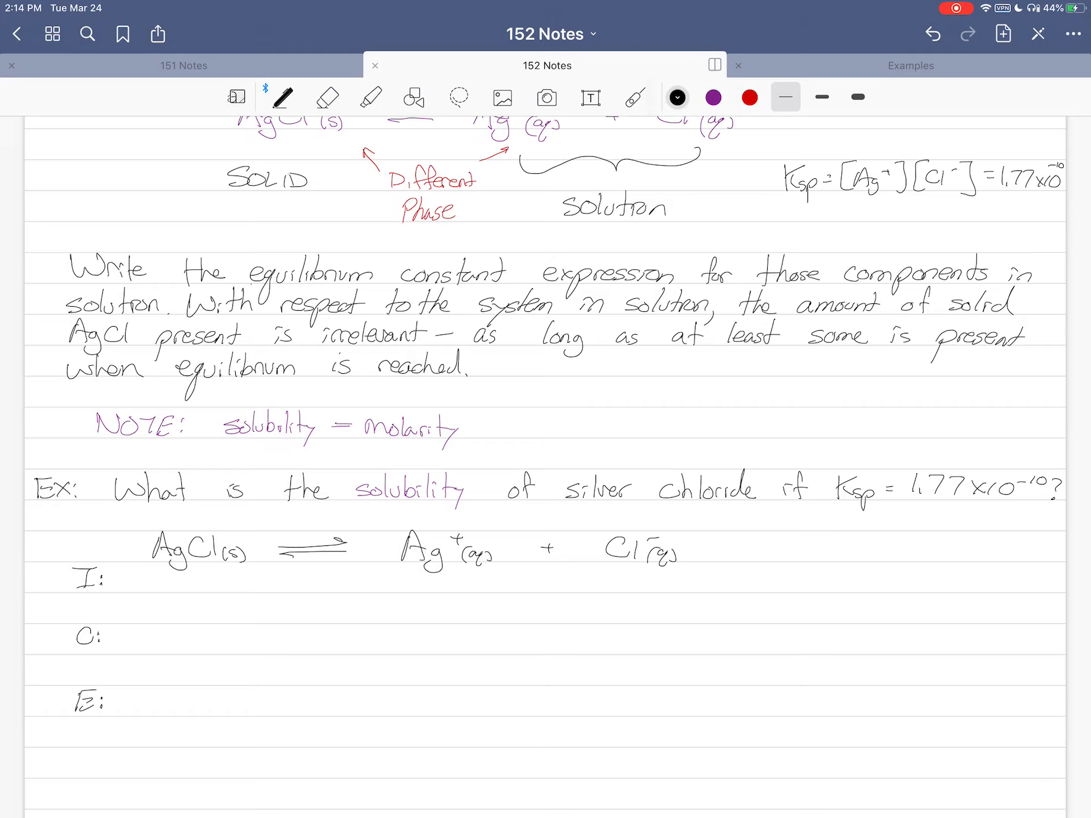
Fill the AgCl ICE table in purple: some solid, 0 initial ions, +x change, x at equilibrium
{"action": "left_click", "coordinate": [713, 96]}
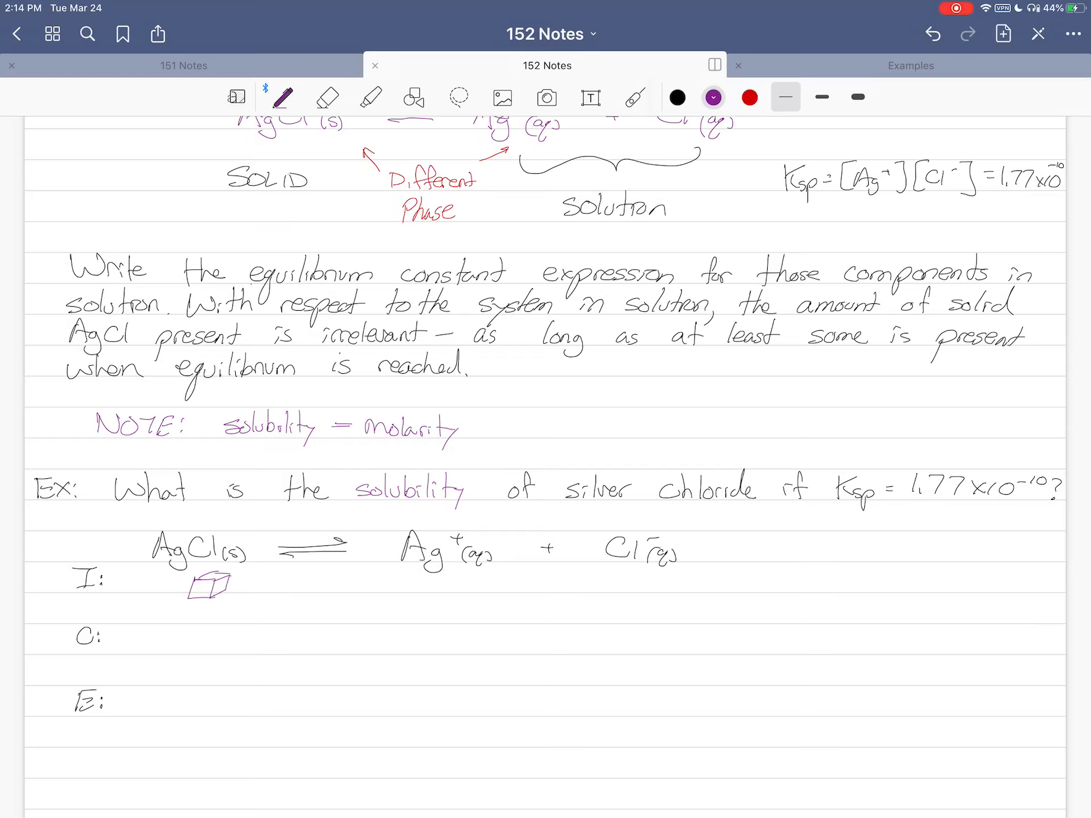
{"action": "type", "text": "some"}
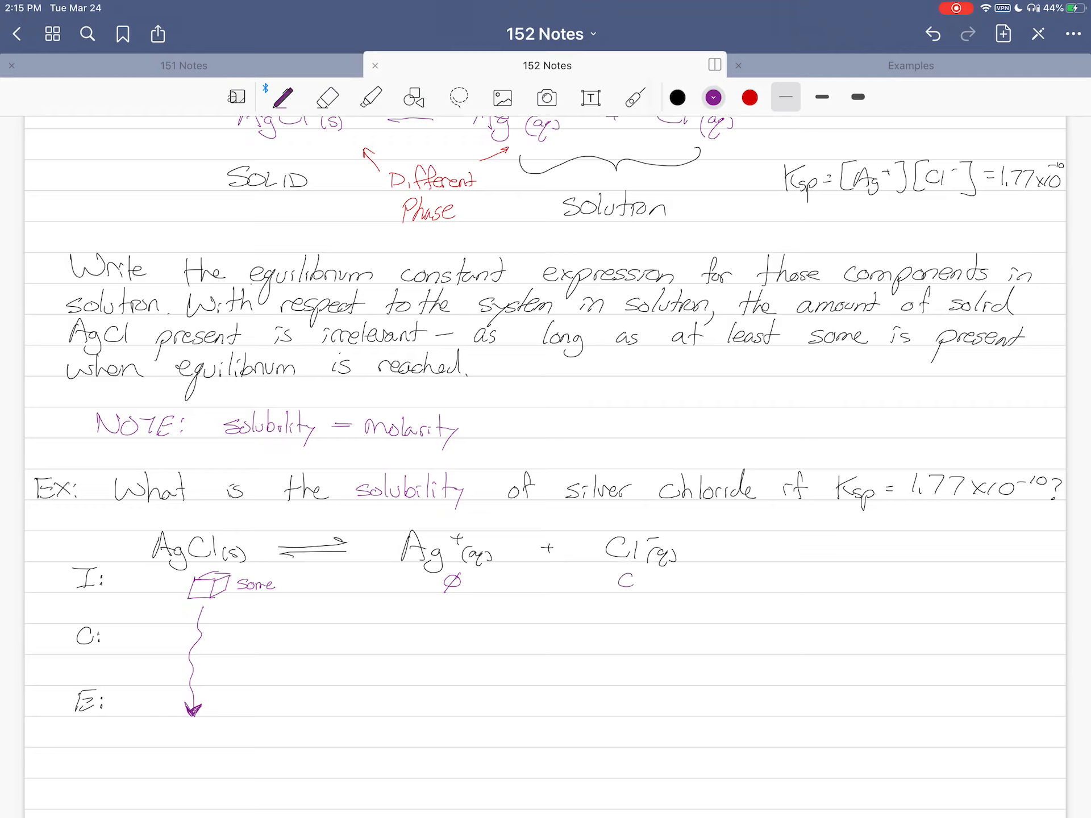
{"action": "left_click", "coordinate": [626, 580]}
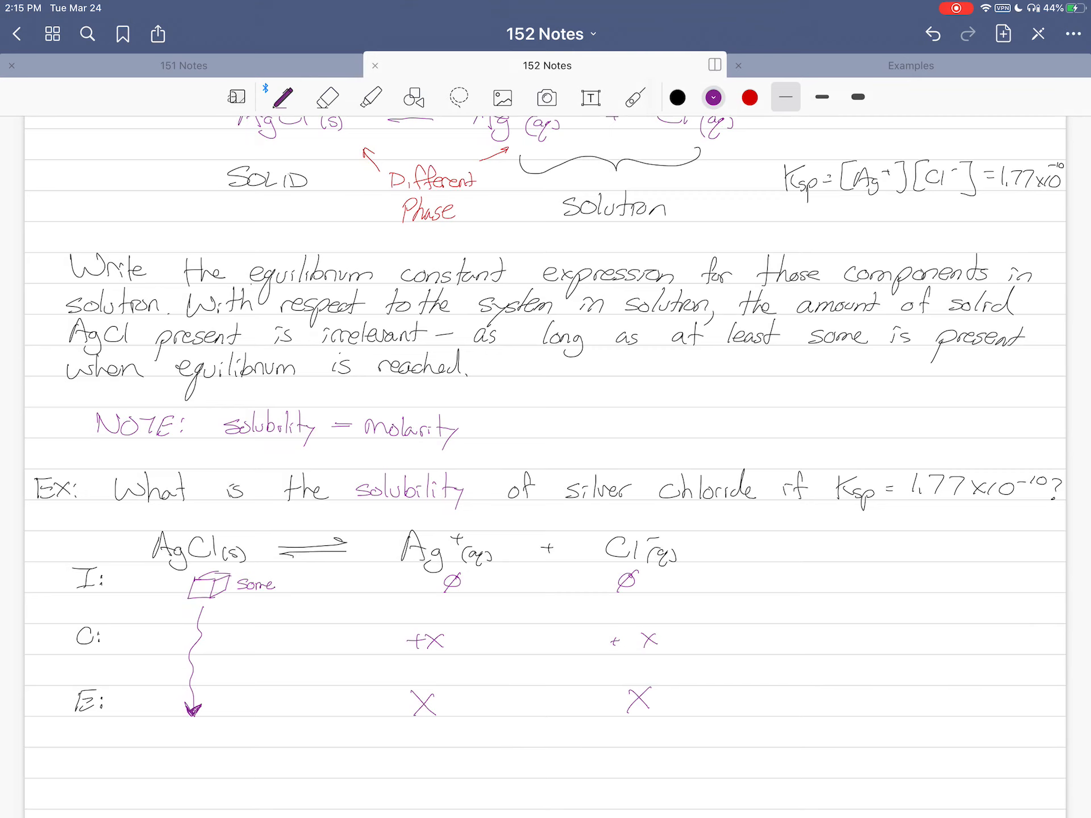
{"action": "scroll", "scroll_direction": "up", "scroll_amount": 3}
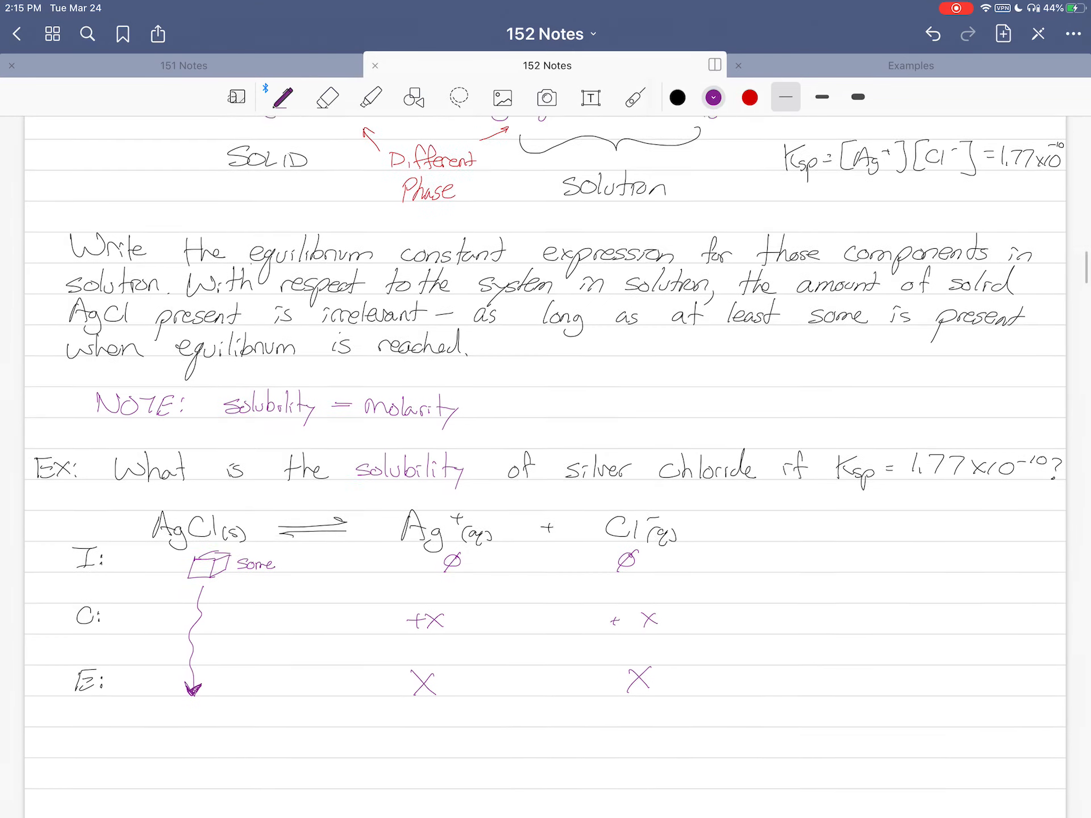
{"action": "scroll", "scroll_direction": "up", "scroll_amount": 3}
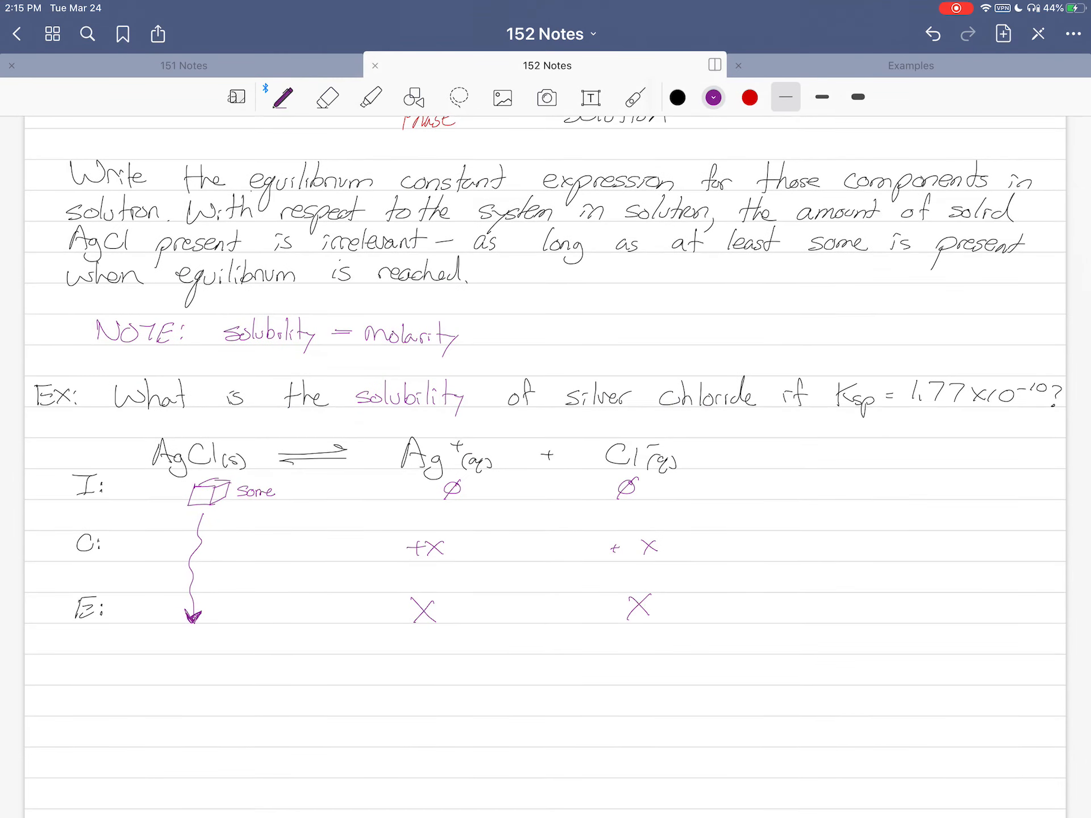
In black, write Ksp = [Ag+][Cl-], 1.77x10^-10 = (x)(x), x = 1.33x10^-5 M = [Ag+] = [Cl-] = [AgCl]
{"action": "left_click", "coordinate": [677, 97]}
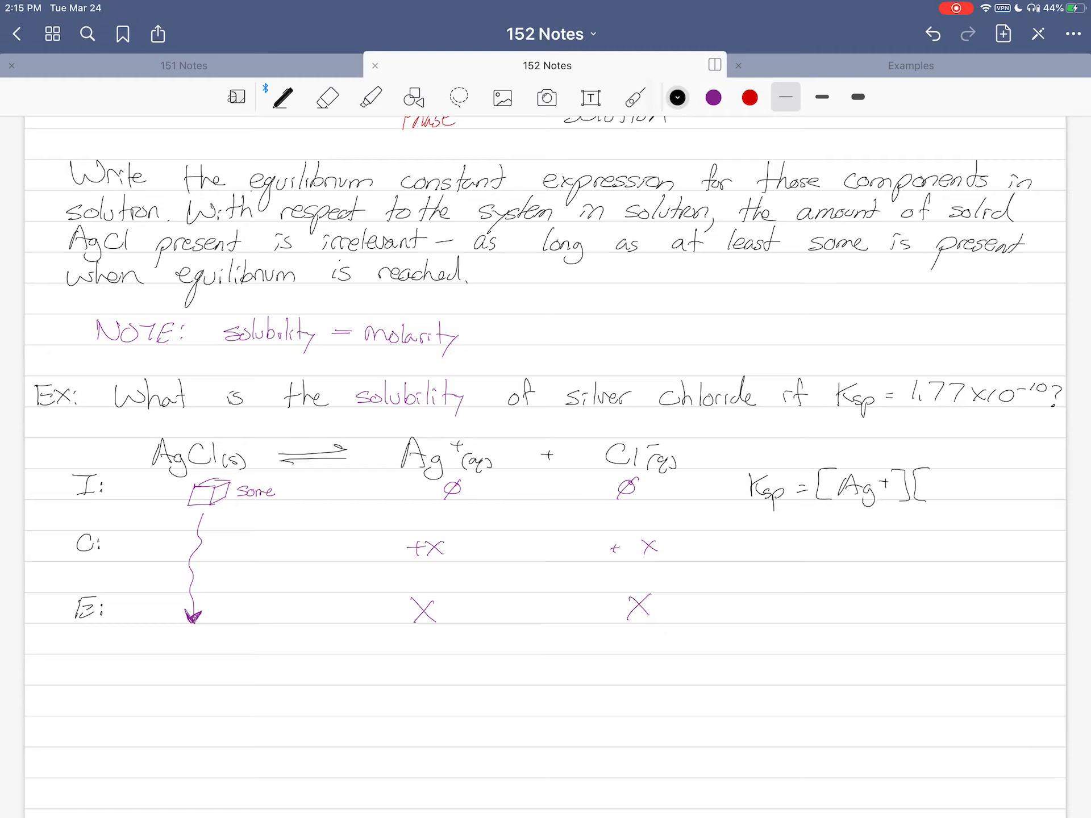
{"action": "type", "text": "Cl-]"}
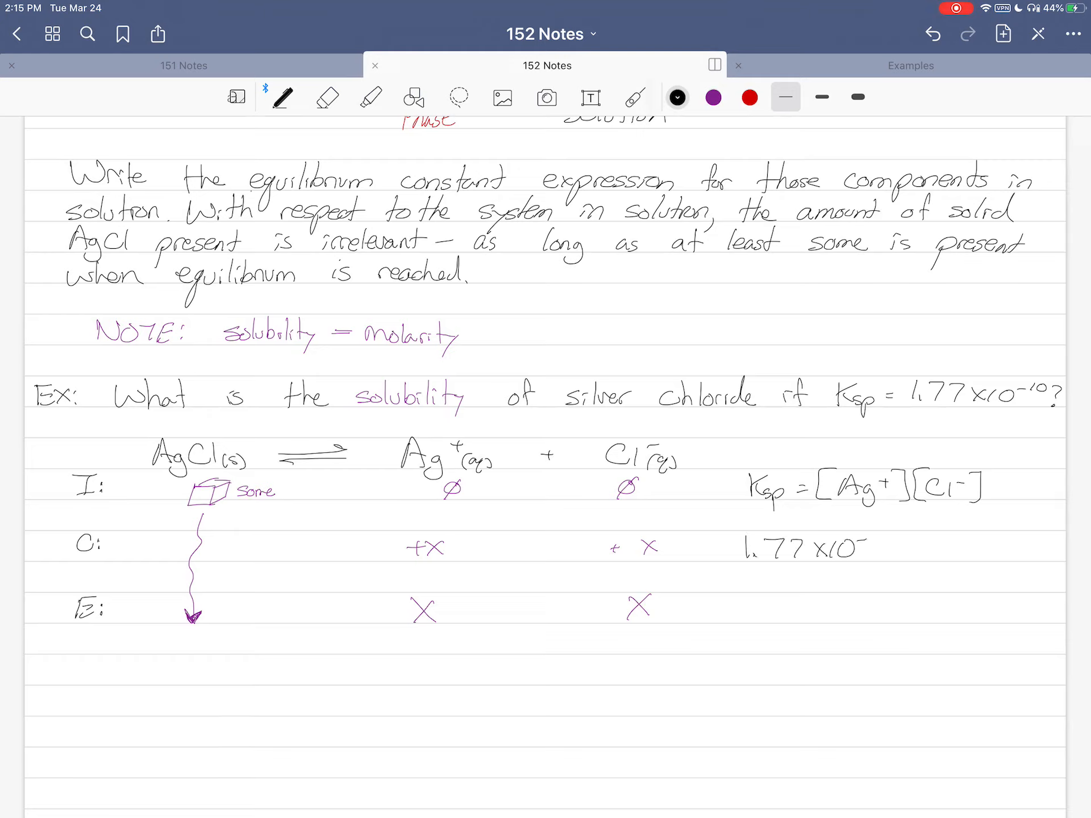
{"action": "type", "text": "-10 = (x)(x"}
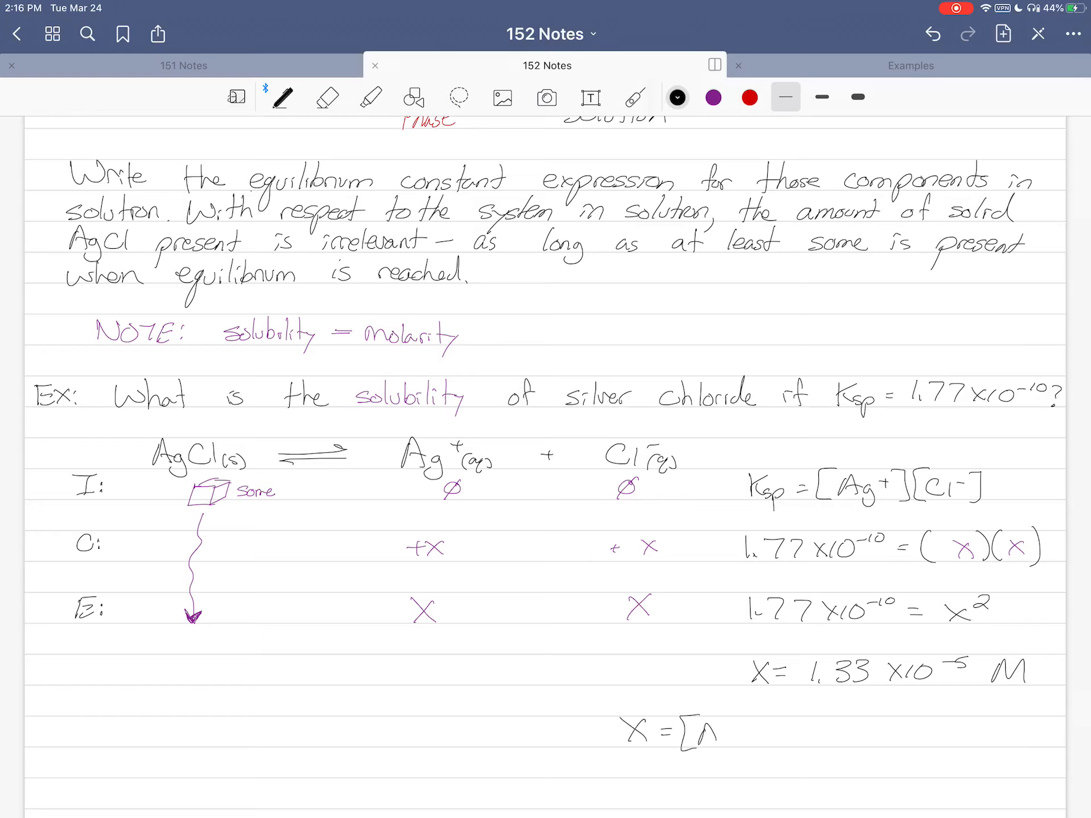
{"action": "type", "text": "Ag+] = [Cl-] ="}
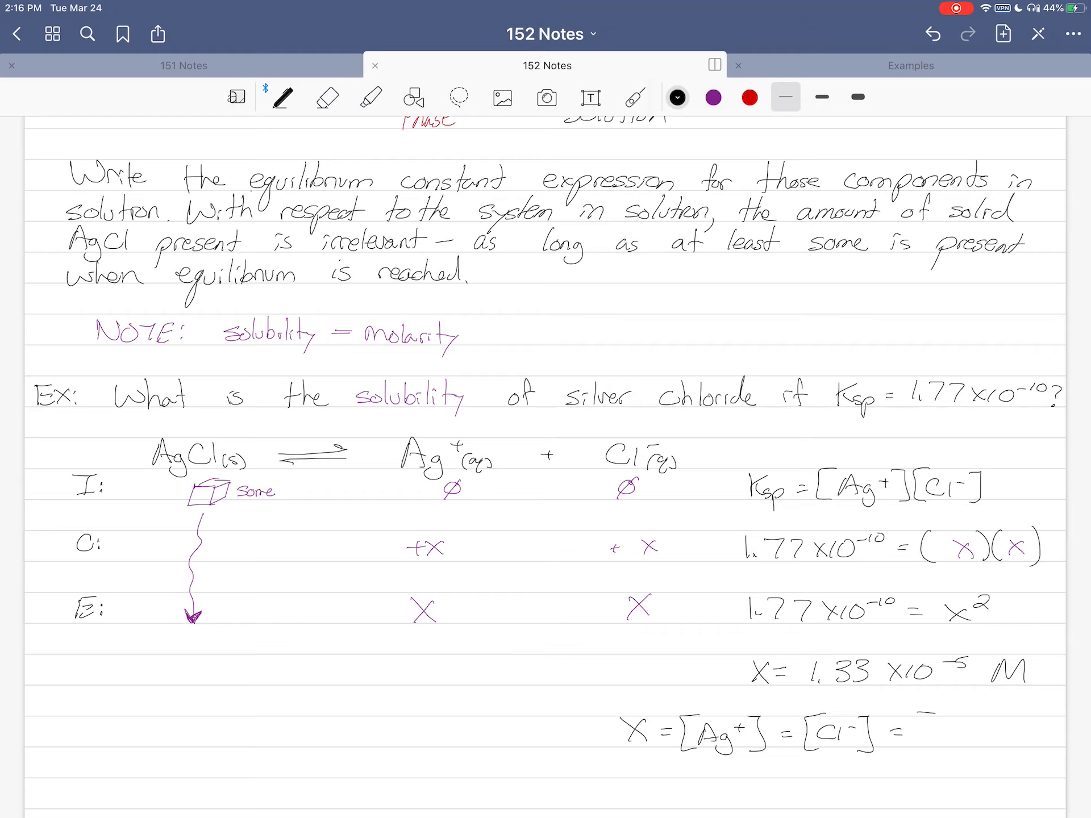
{"action": "type", "text": "[AgCl]"}
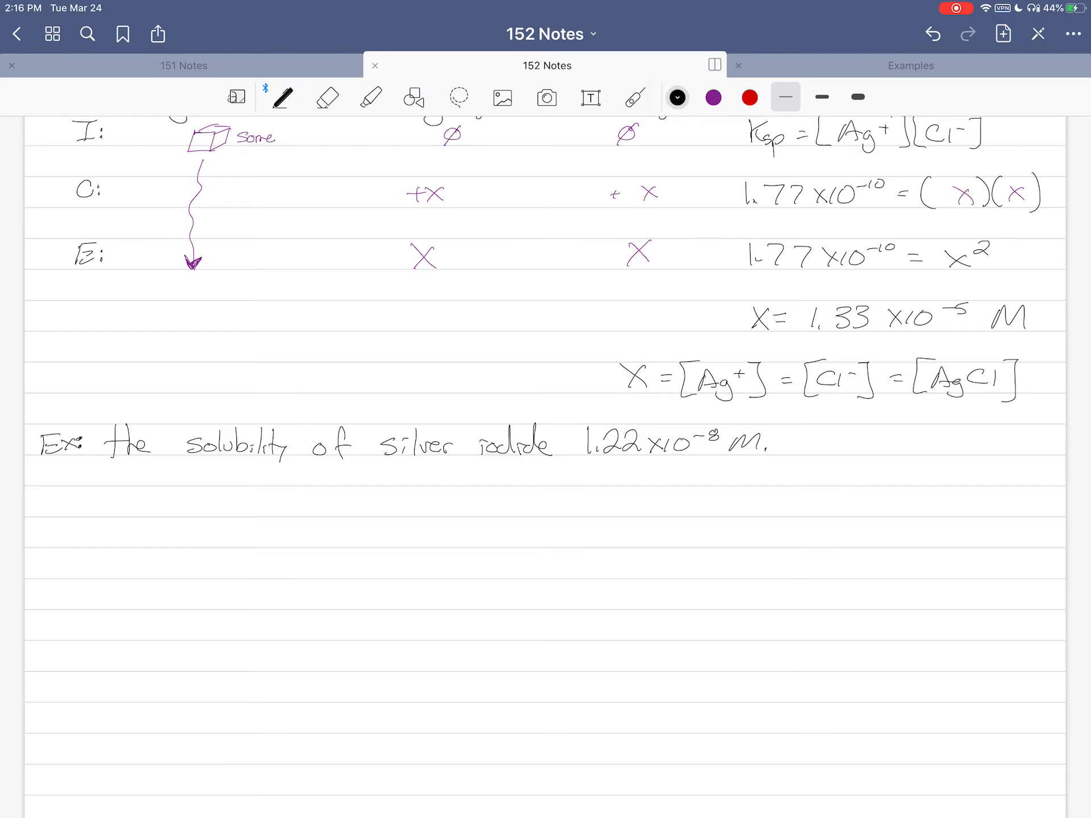
Handwrite 'What is the Ksp for silver iodide?', [AgI] = 1.22x10^-8 M and Ksp = with a red question mark
{"action": "type", "text": "Wha"}
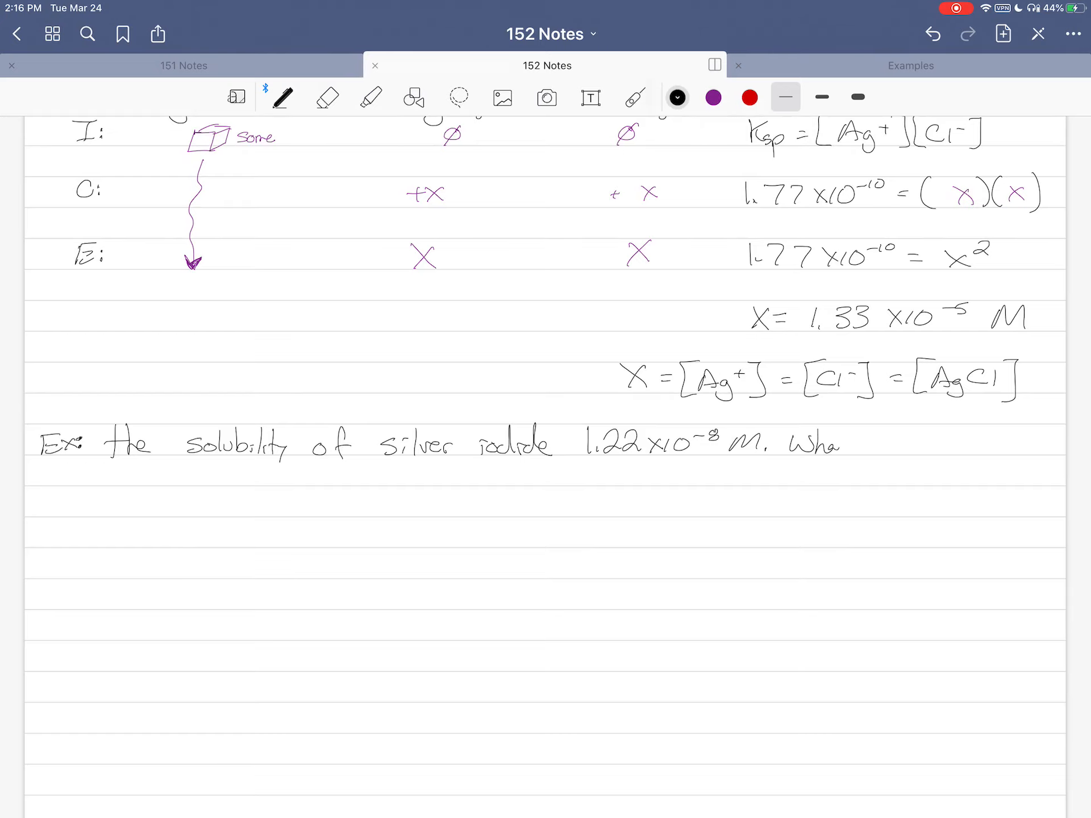
{"action": "type", "text": "What is the value"}
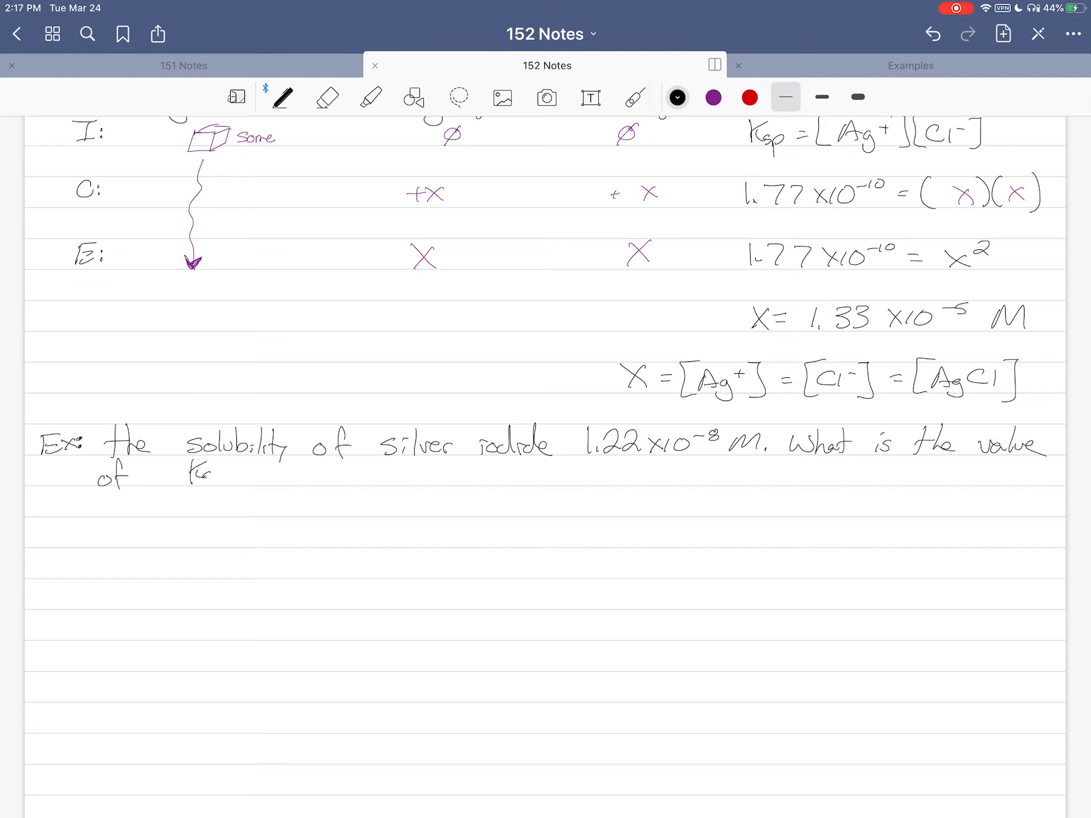
{"action": "type", "text": "Ksp for silver iodide"}
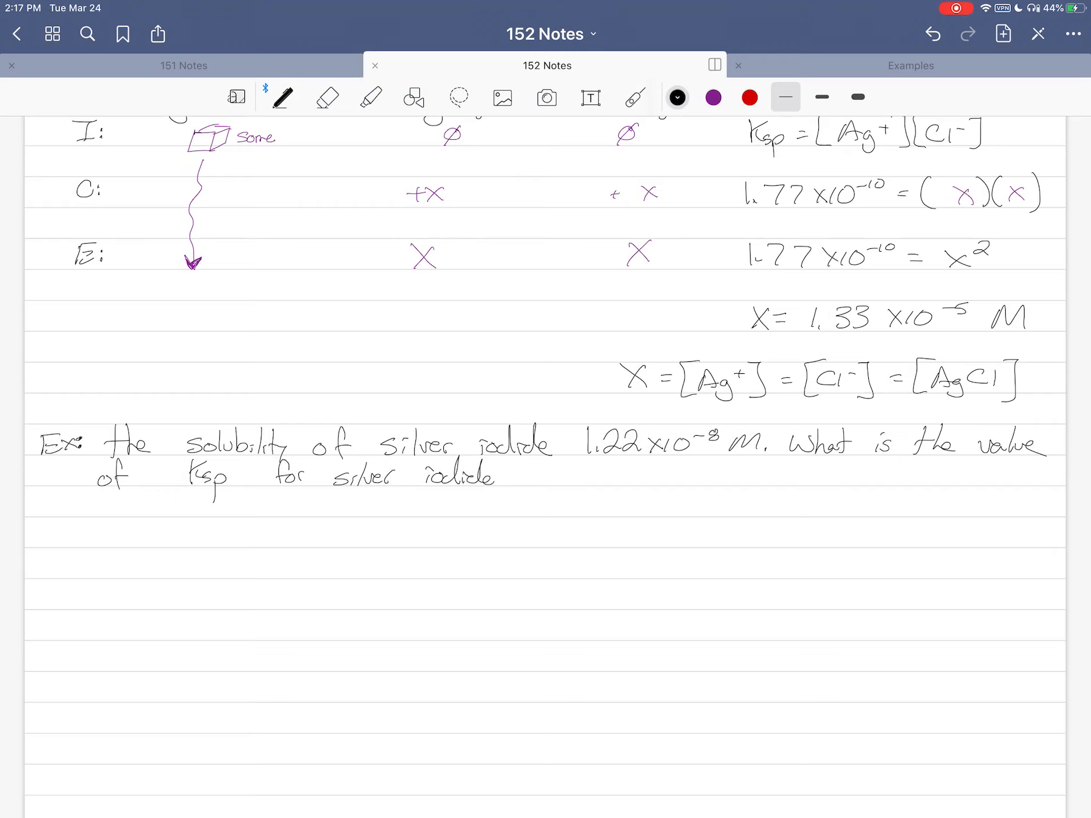
{"action": "type", "text": "?"}
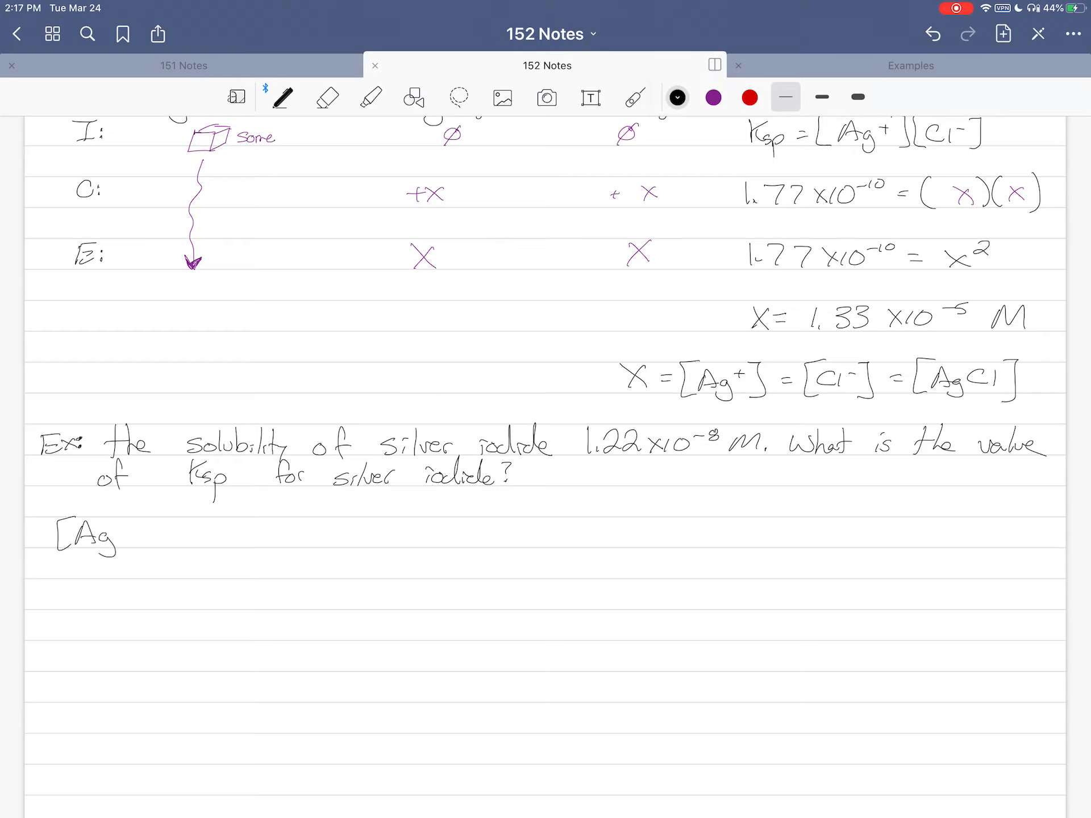
{"action": "type", "text": "I] = 1.22 x10-8M"}
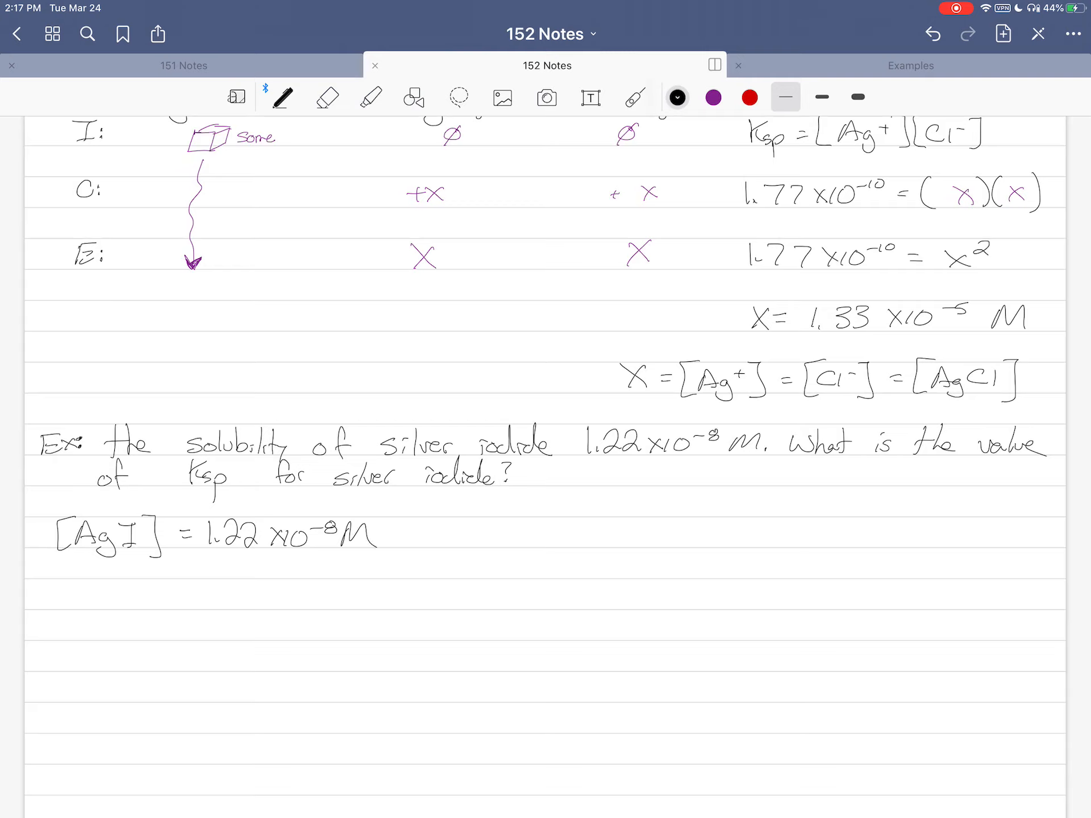
{"action": "type", "text": "Ksp ="}
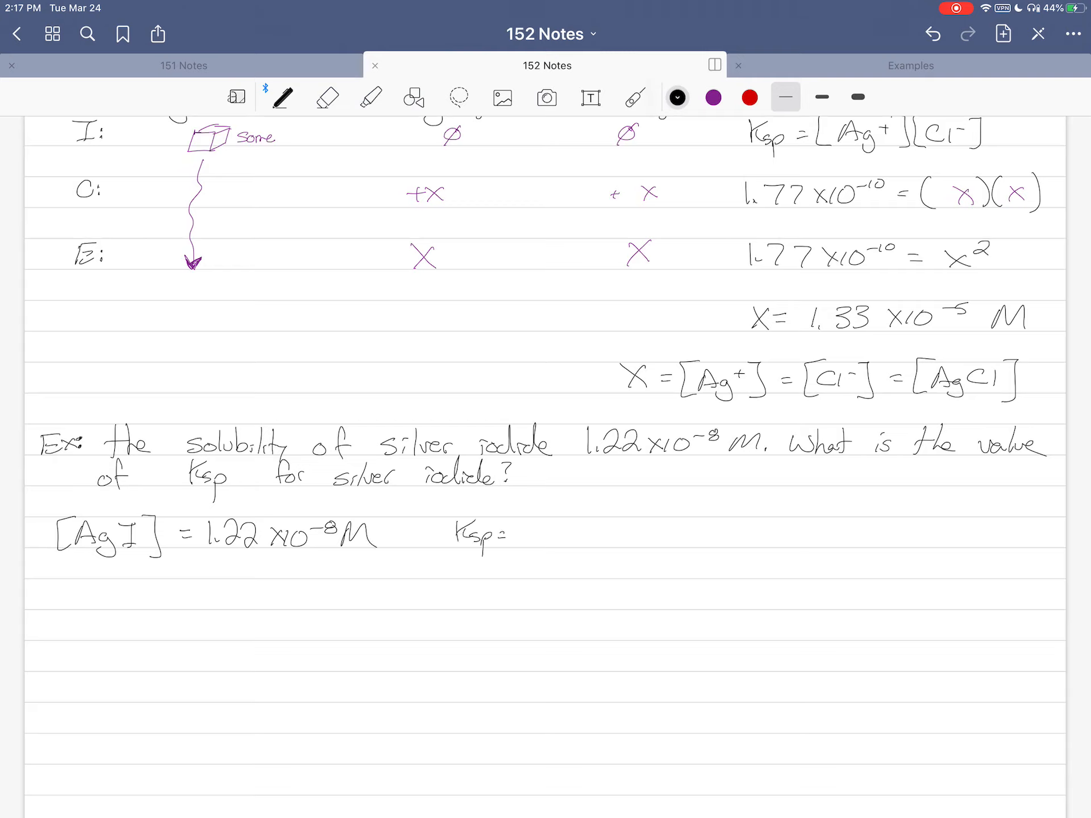
{"action": "left_click", "coordinate": [749, 96]}
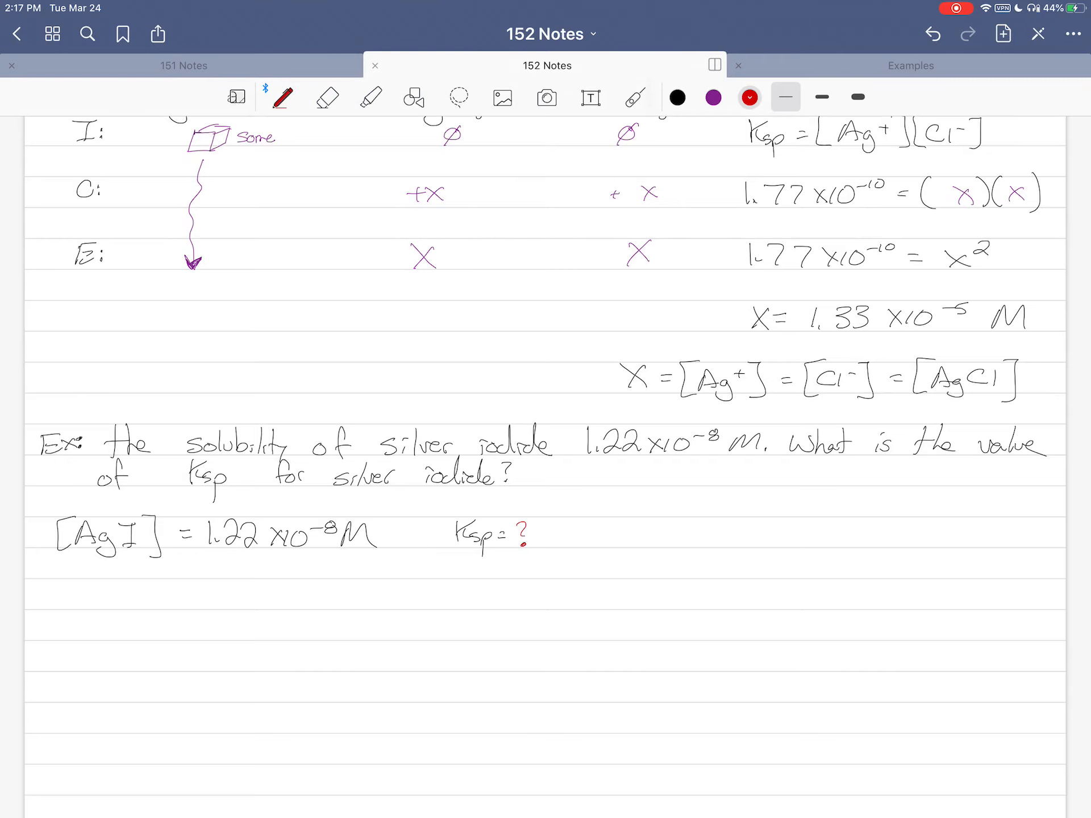
{"action": "left_click", "coordinate": [676, 97]}
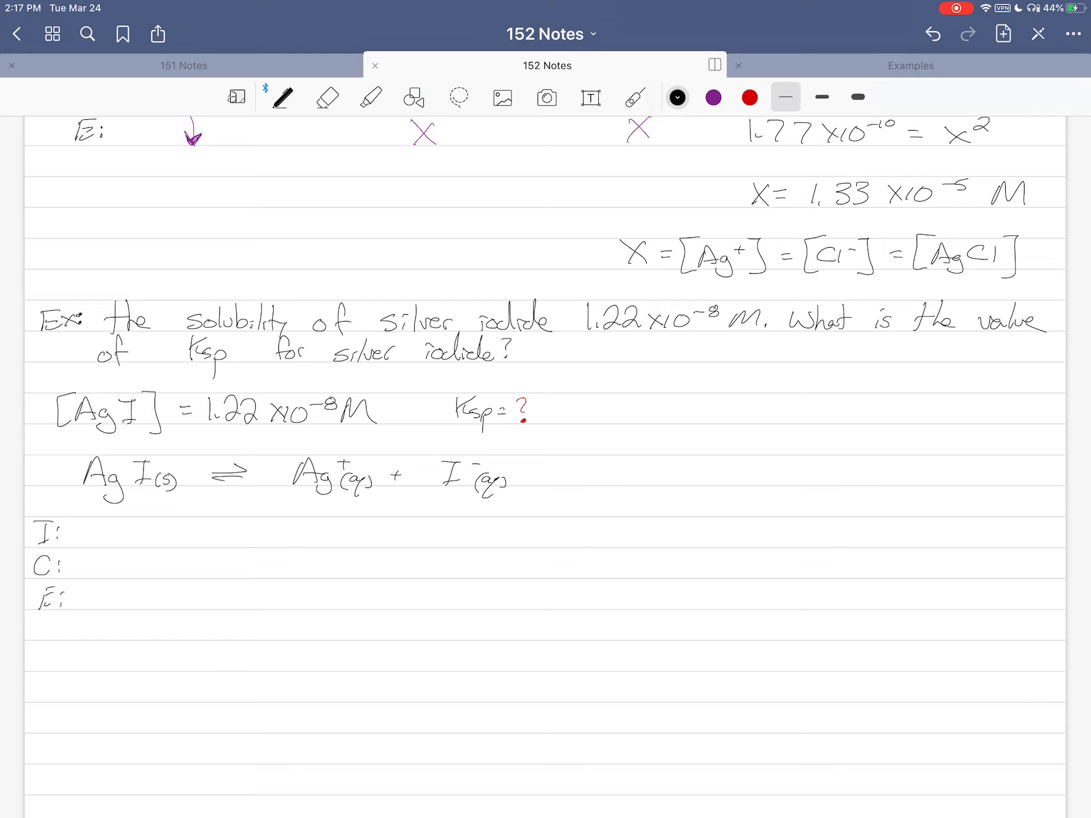
Write AgI(s) ⇌ Ag+(aq) + I-(aq) with I, C, E rows and fill them in purple
{"action": "left_click", "coordinate": [712, 97]}
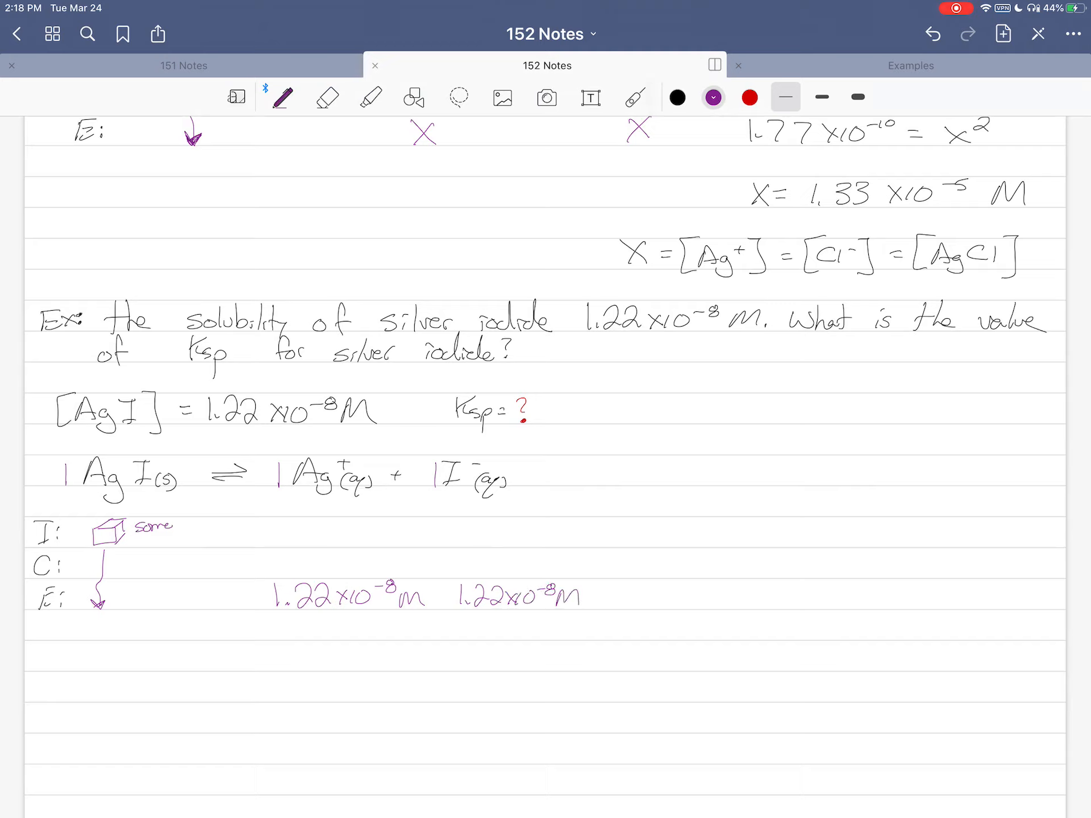
Write Ksp = [Ag+][I-] = (1.22x10^-8)(1.22x10^-8) = 1.49x10^-16 and move to a fresh page
{"action": "left_click", "coordinate": [677, 98]}
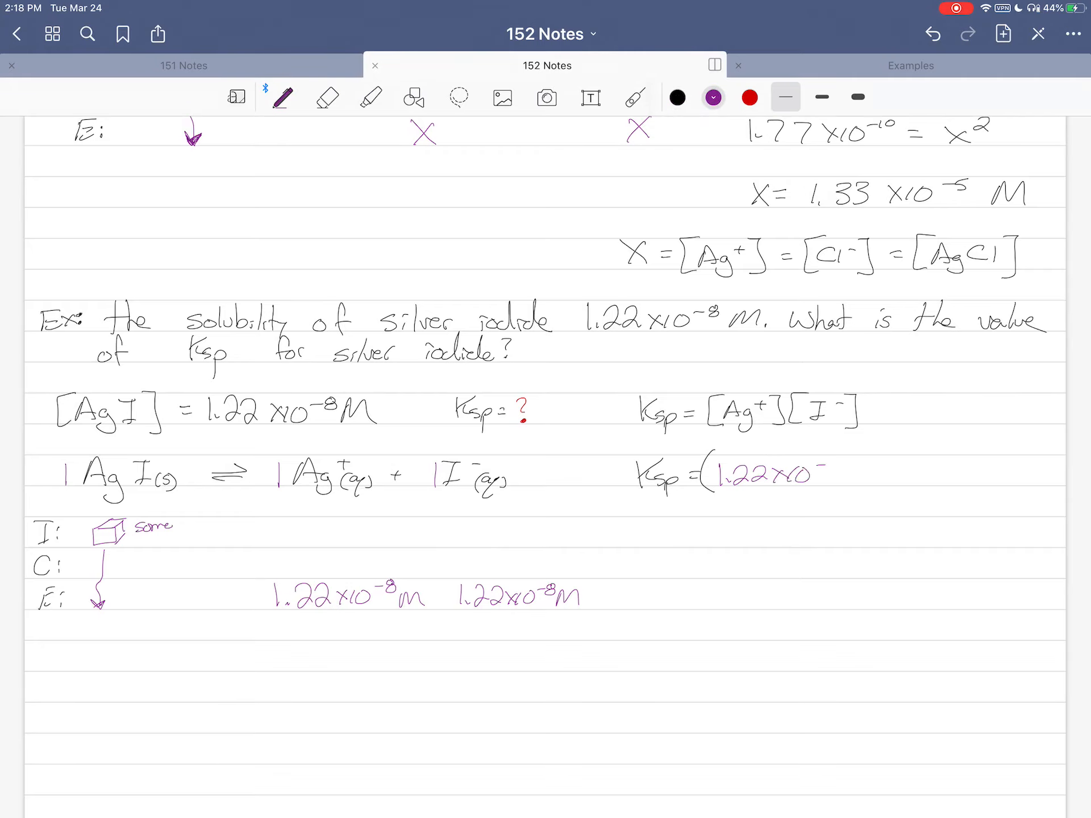
{"action": "type", "text": "-8)"}
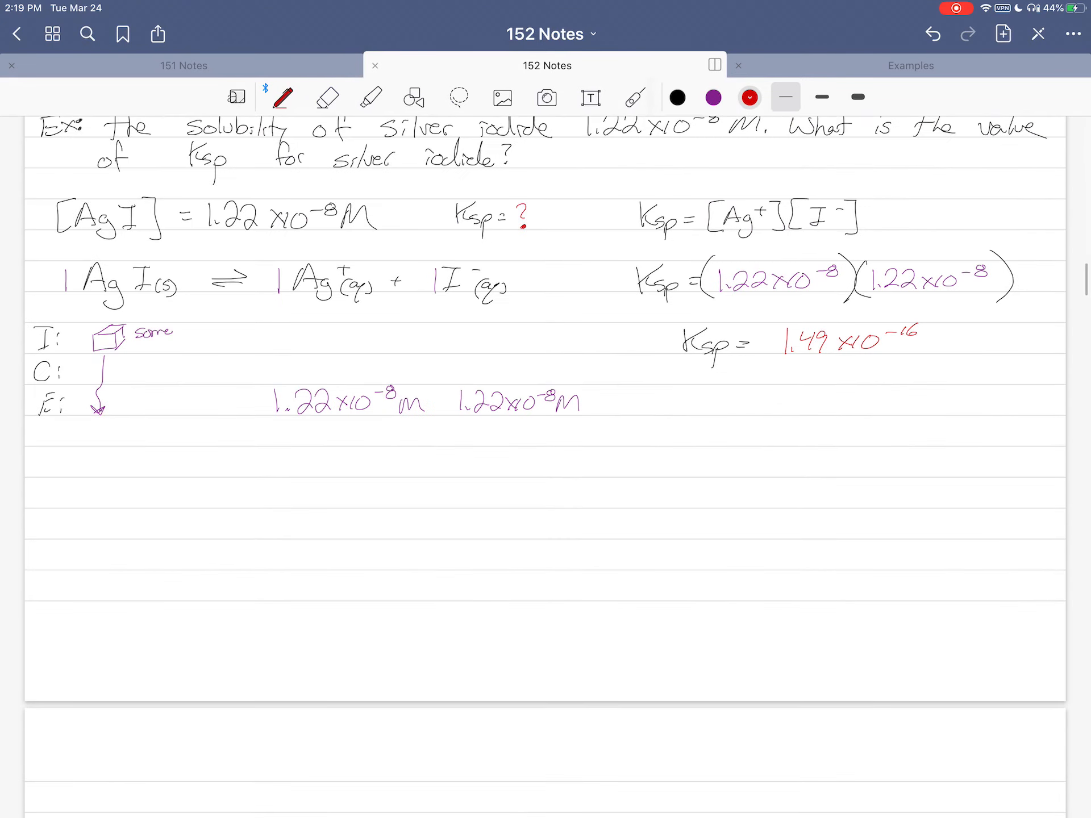
{"action": "scroll", "scroll_direction": "down", "scroll_amount": 3}
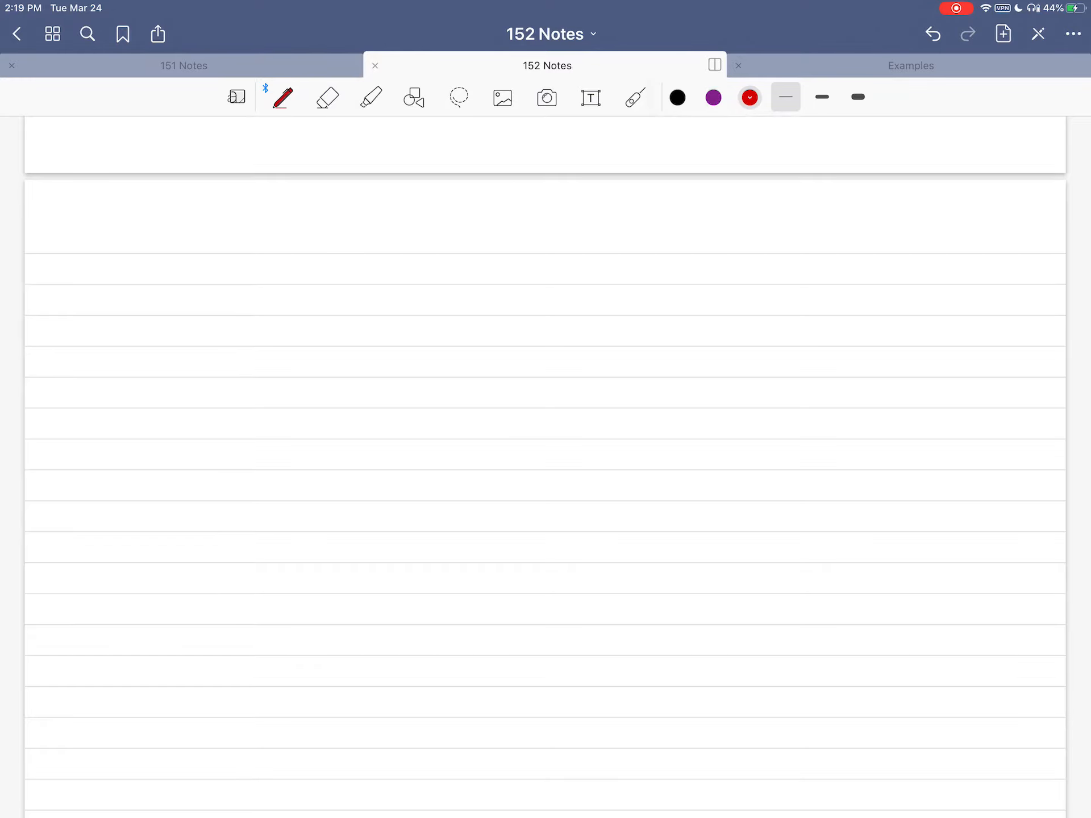
Handwrite in black that non-1:1 salts are more complicated and pose the silver chromate solubility question (Ksp 1.12×10^-12)
{"action": "left_click", "coordinate": [677, 96]}
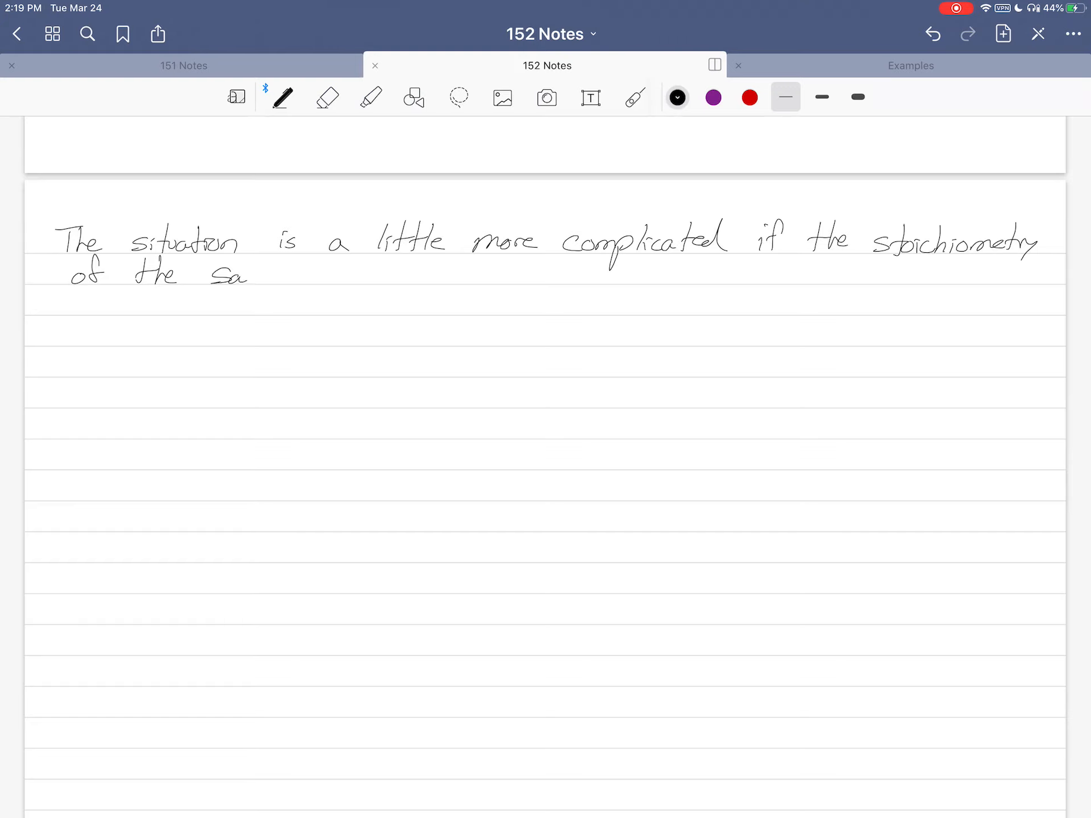
{"action": "type", "text": "lt is not 1:1."}
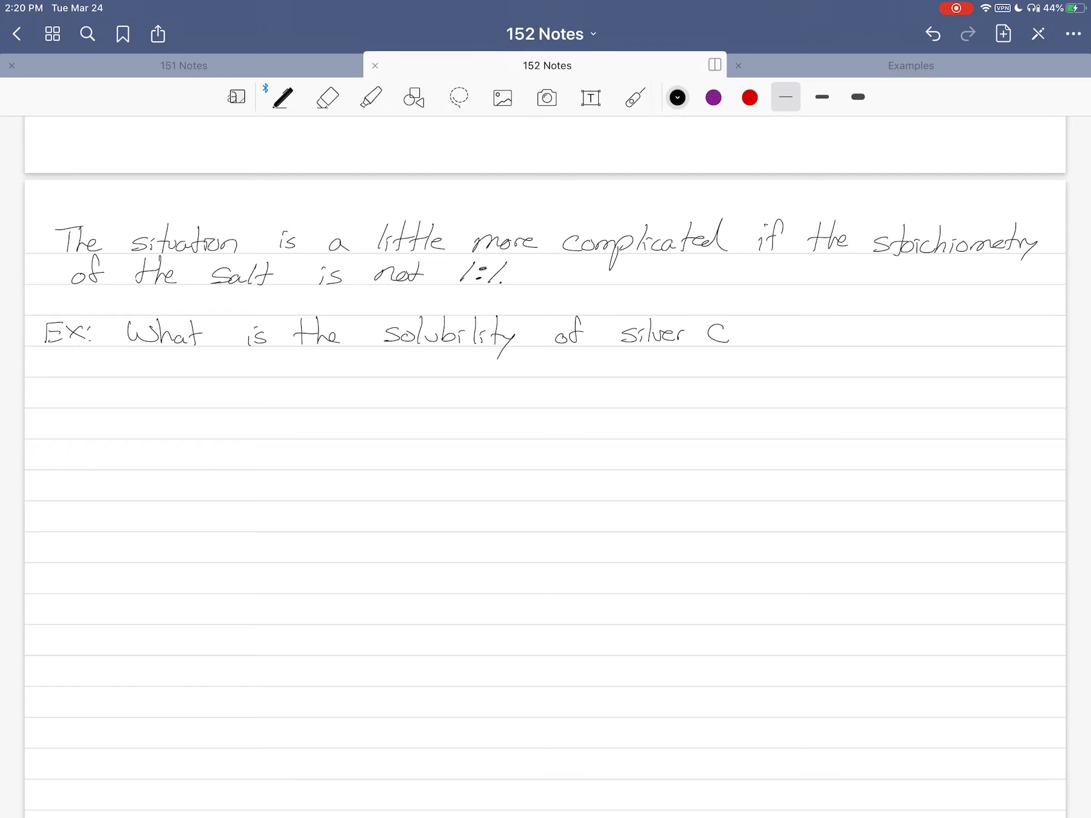
{"action": "type", "text": "hromal"}
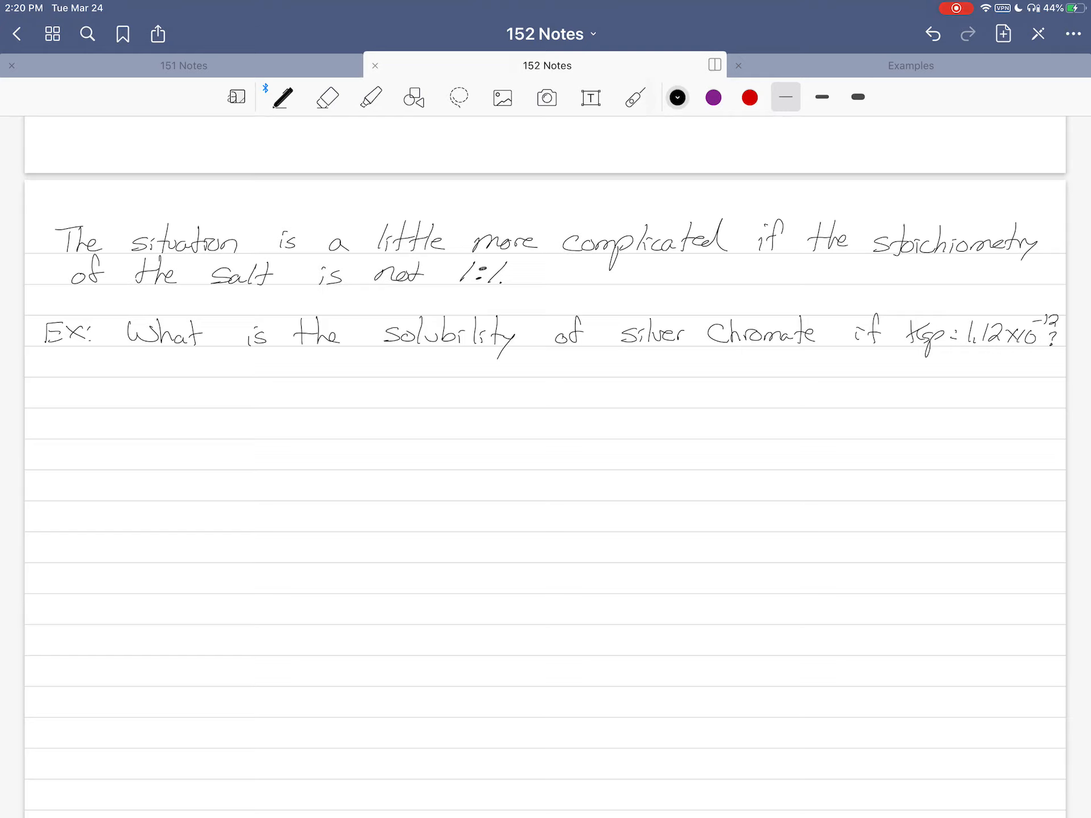
Label Ag+ and CrO4 2- in purple and write the silver chromate dissolution equation in black
{"action": "left_click", "coordinate": [713, 97]}
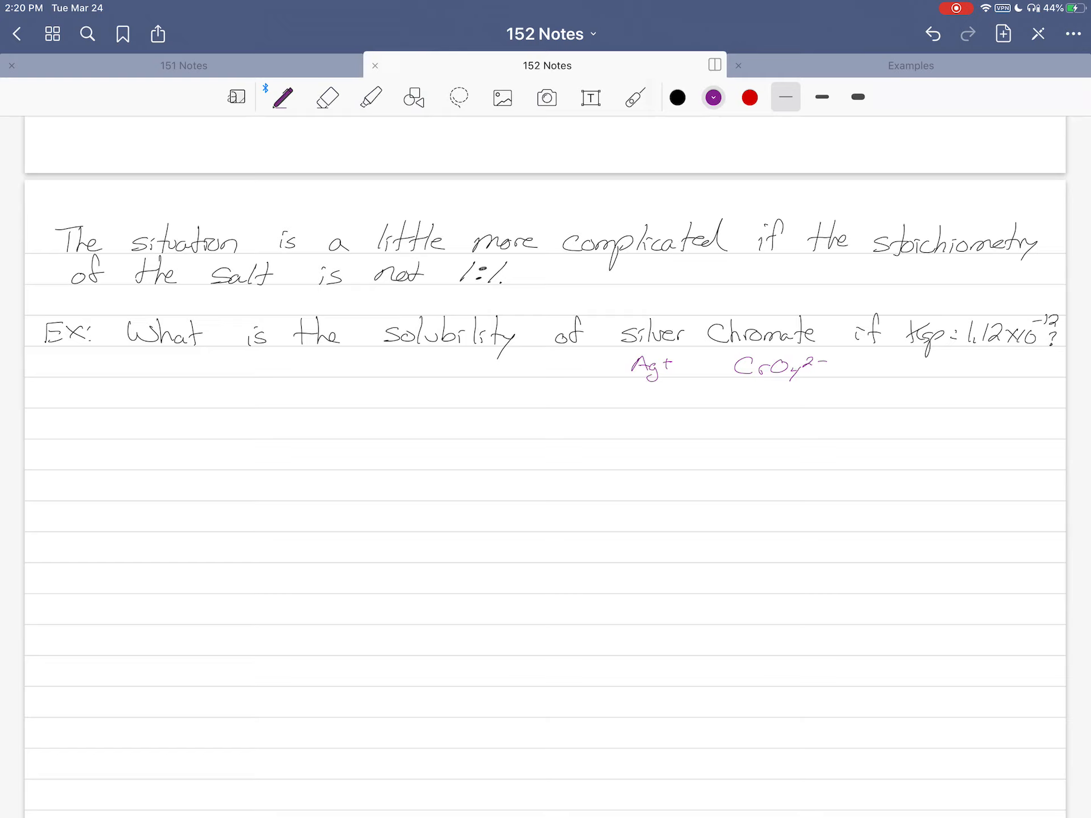
{"action": "left_click", "coordinate": [677, 97]}
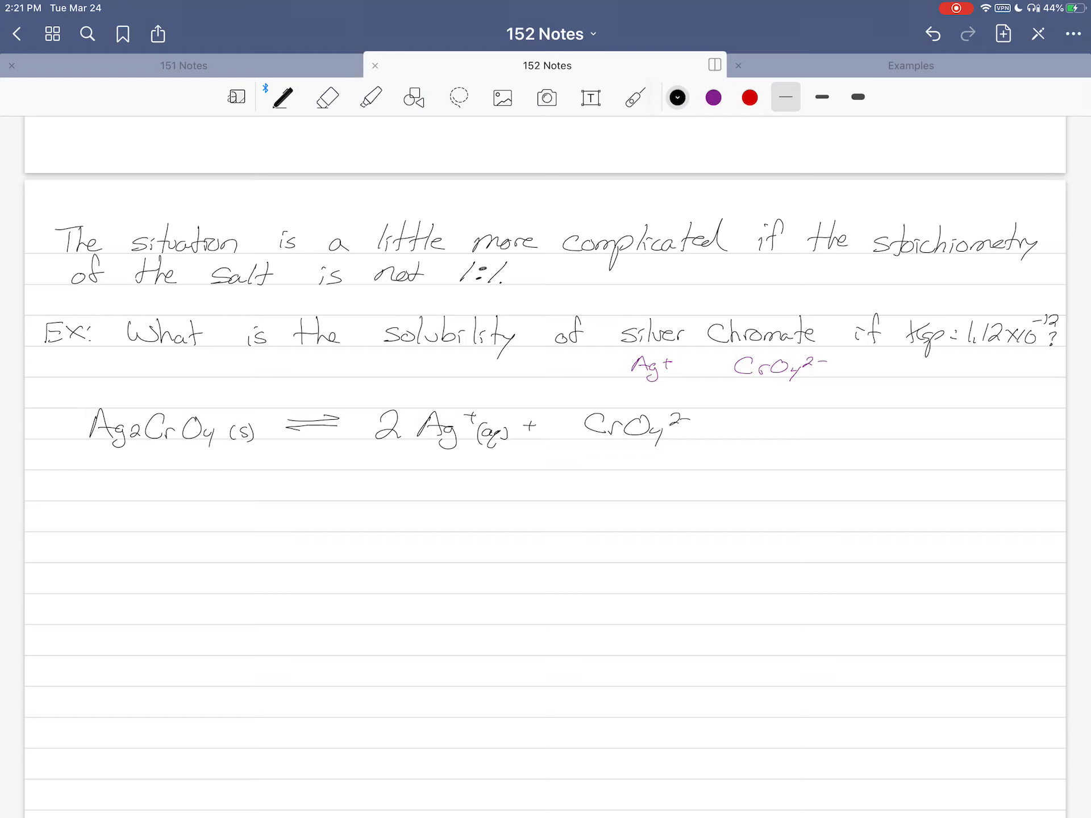
{"action": "type", "text": "(aq)"}
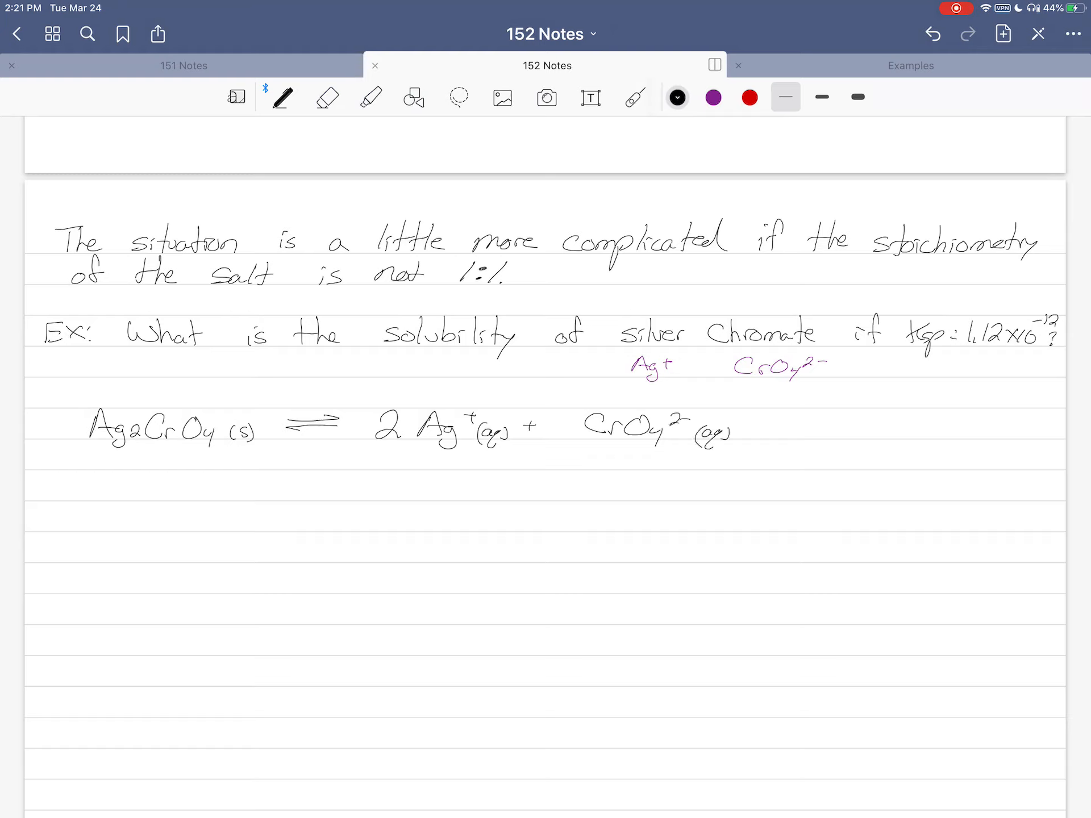
Highlight the coefficient 2 and begin the I/C/E rows with solid present and zero initial ions
{"action": "left_click", "coordinate": [749, 97]}
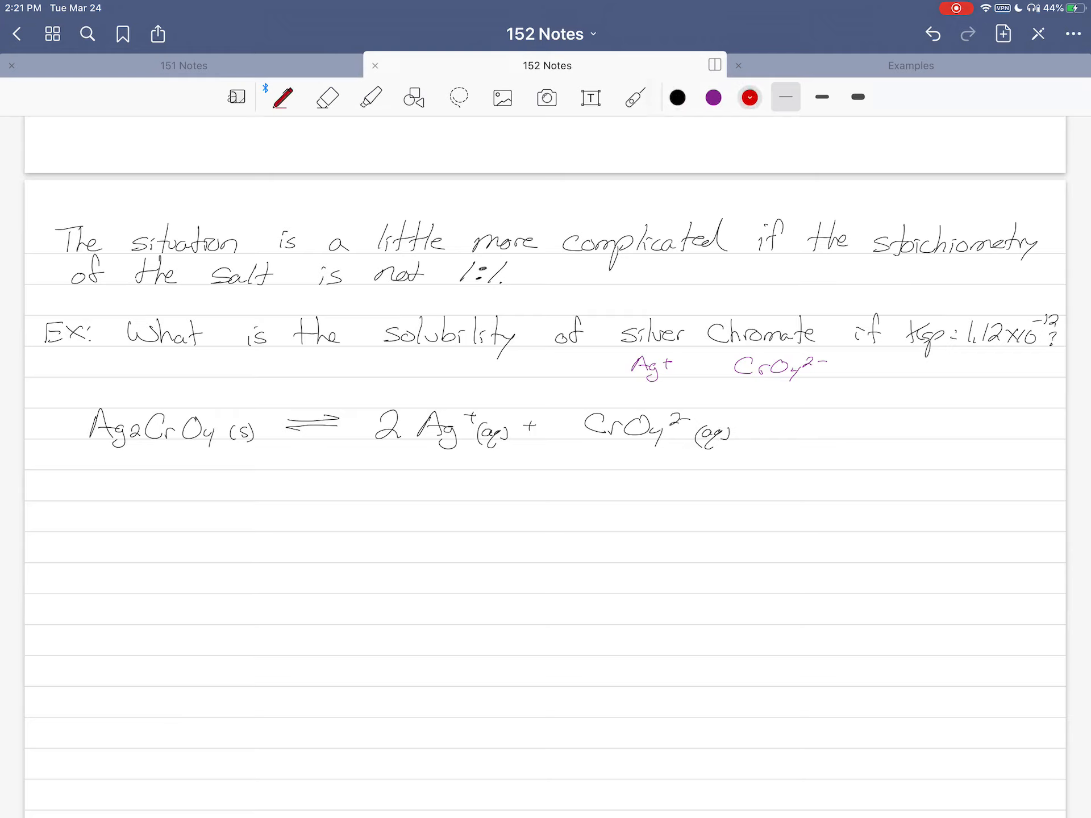
{"action": "left_click", "coordinate": [370, 96]}
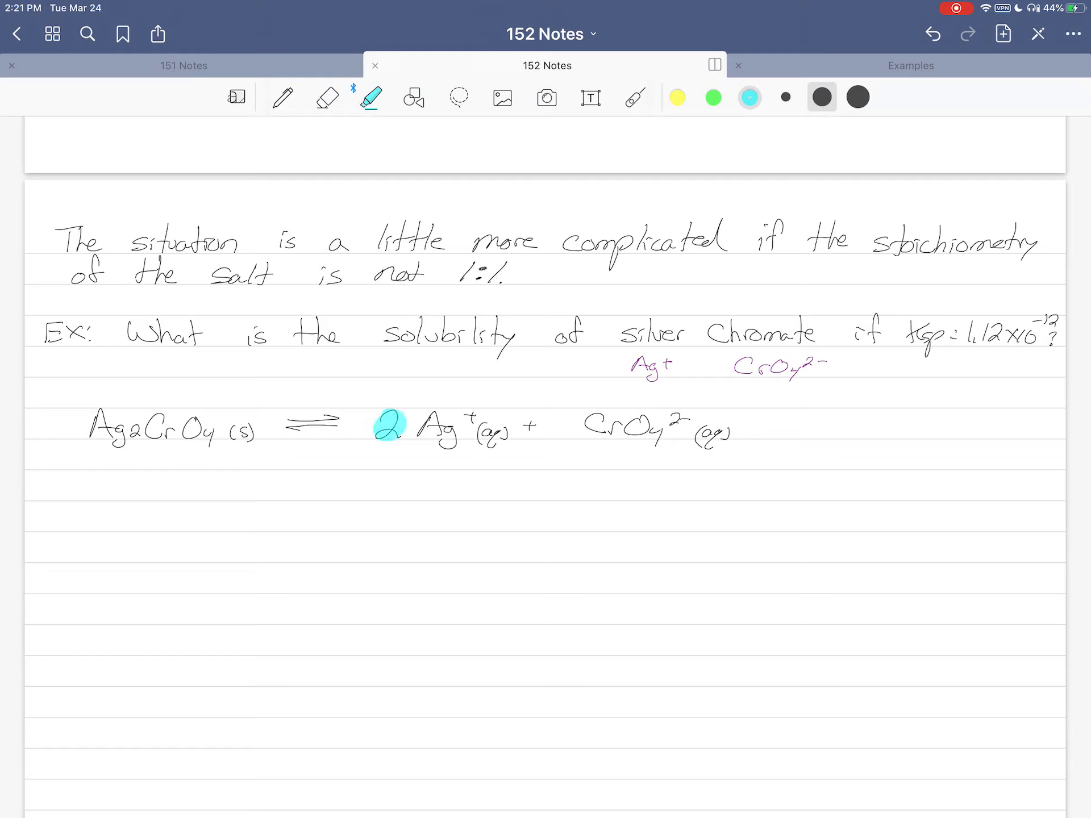
{"action": "left_click", "coordinate": [676, 96]}
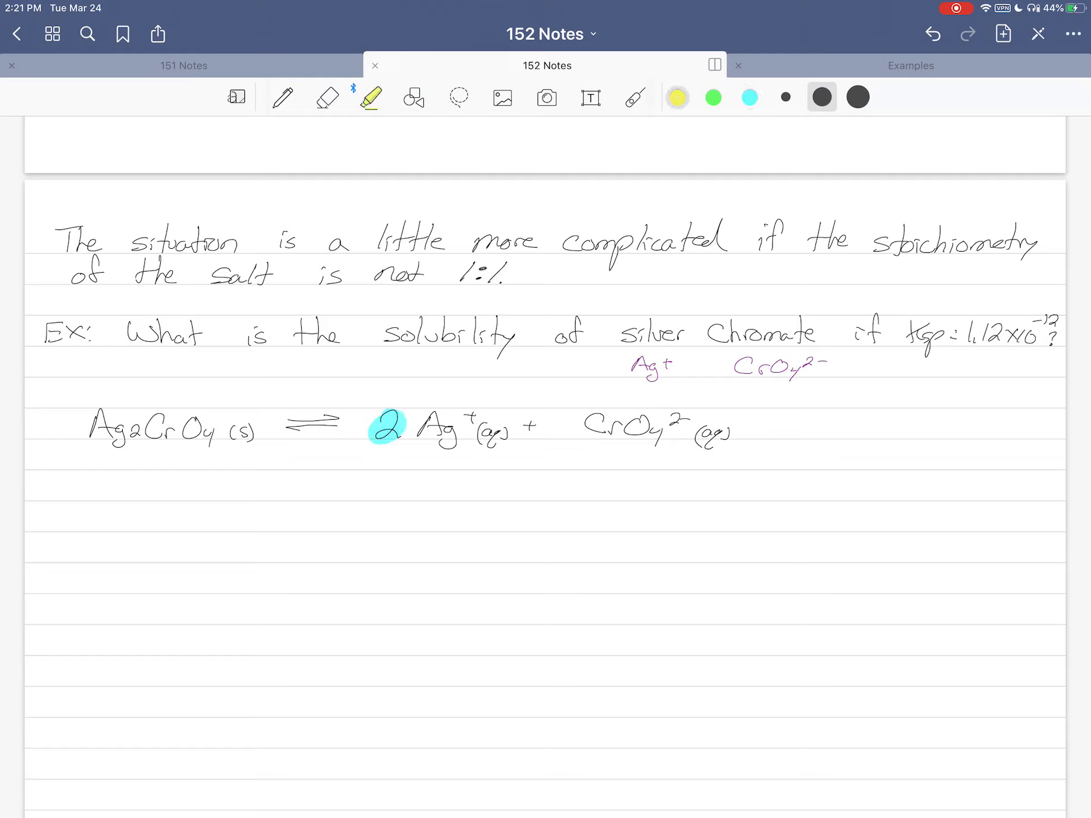
{"action": "left_click", "coordinate": [283, 96]}
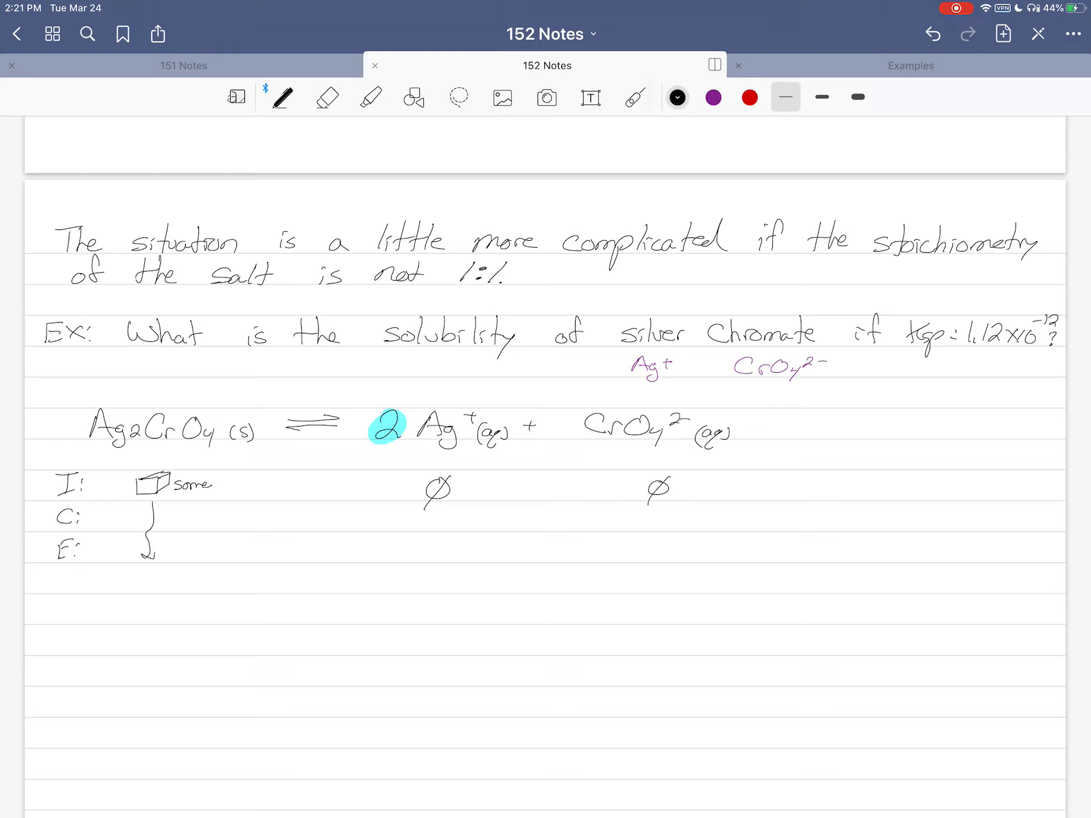
Fill the change row with +2x/+x in red, equilibrium 2x/x in purple, and reduce Ksp to 4x³ = 1.12×10^-12 in black
{"action": "left_click", "coordinate": [749, 98]}
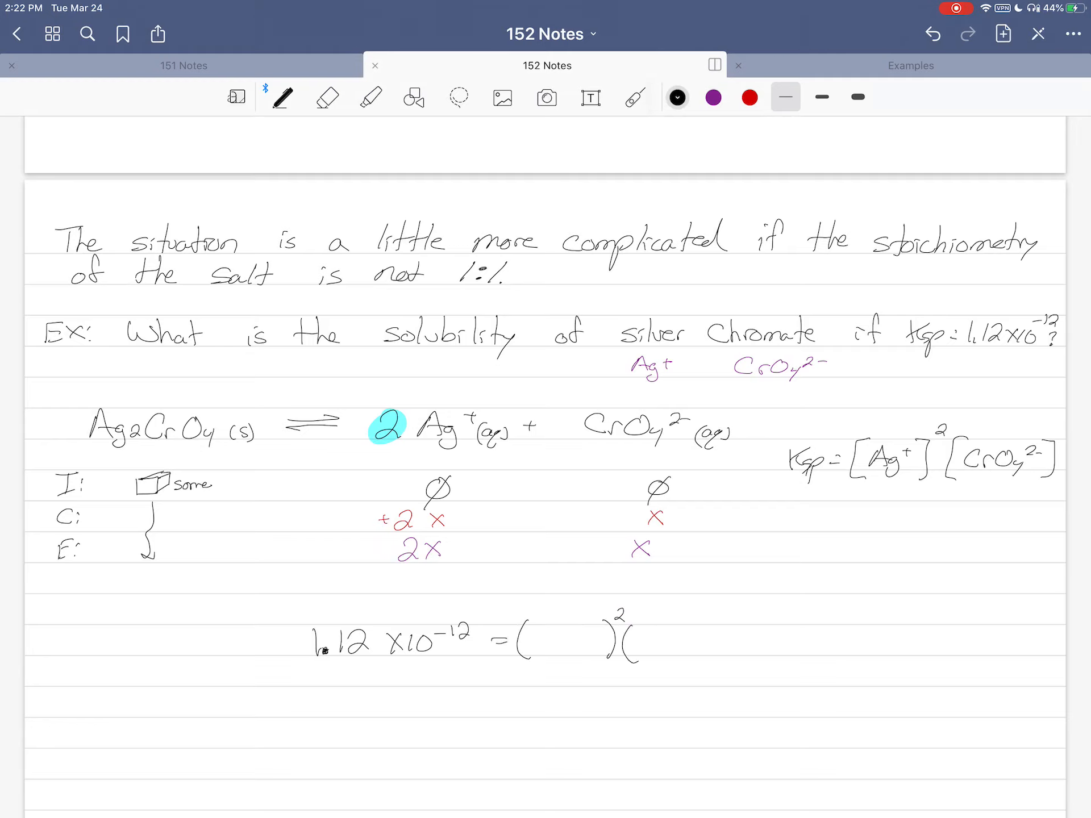
{"action": "left_click", "coordinate": [712, 96]}
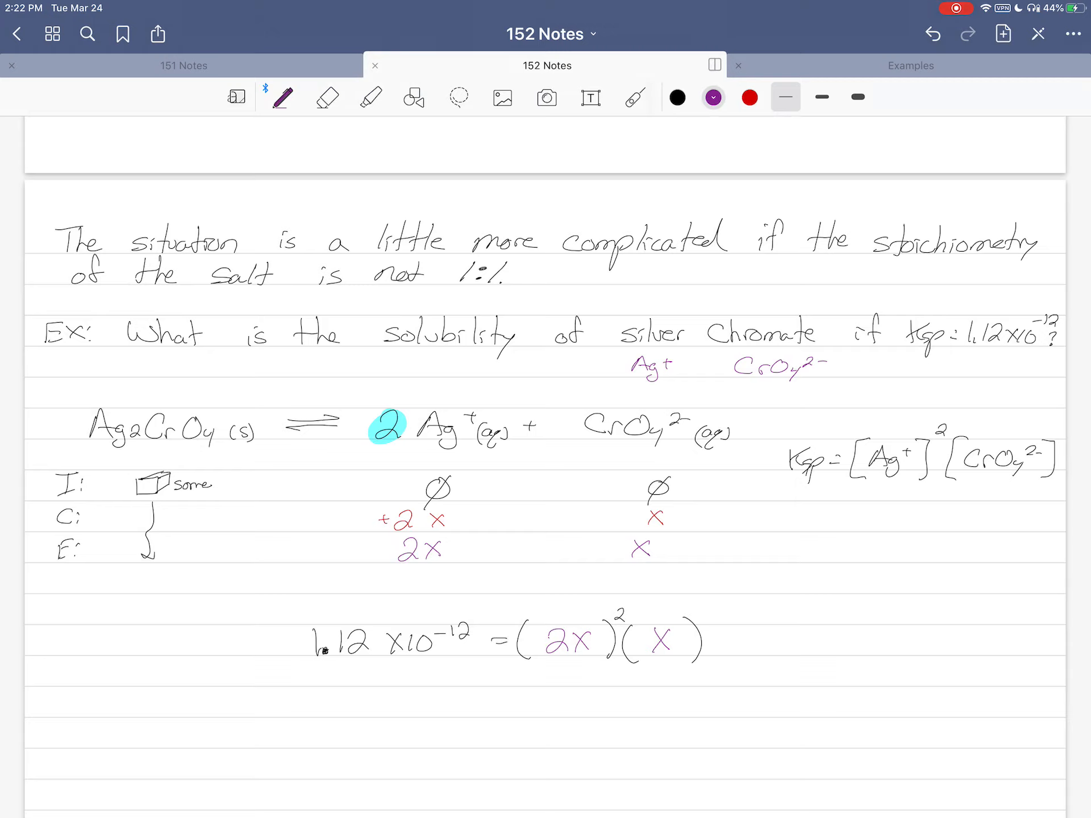
{"action": "left_click", "coordinate": [676, 97]}
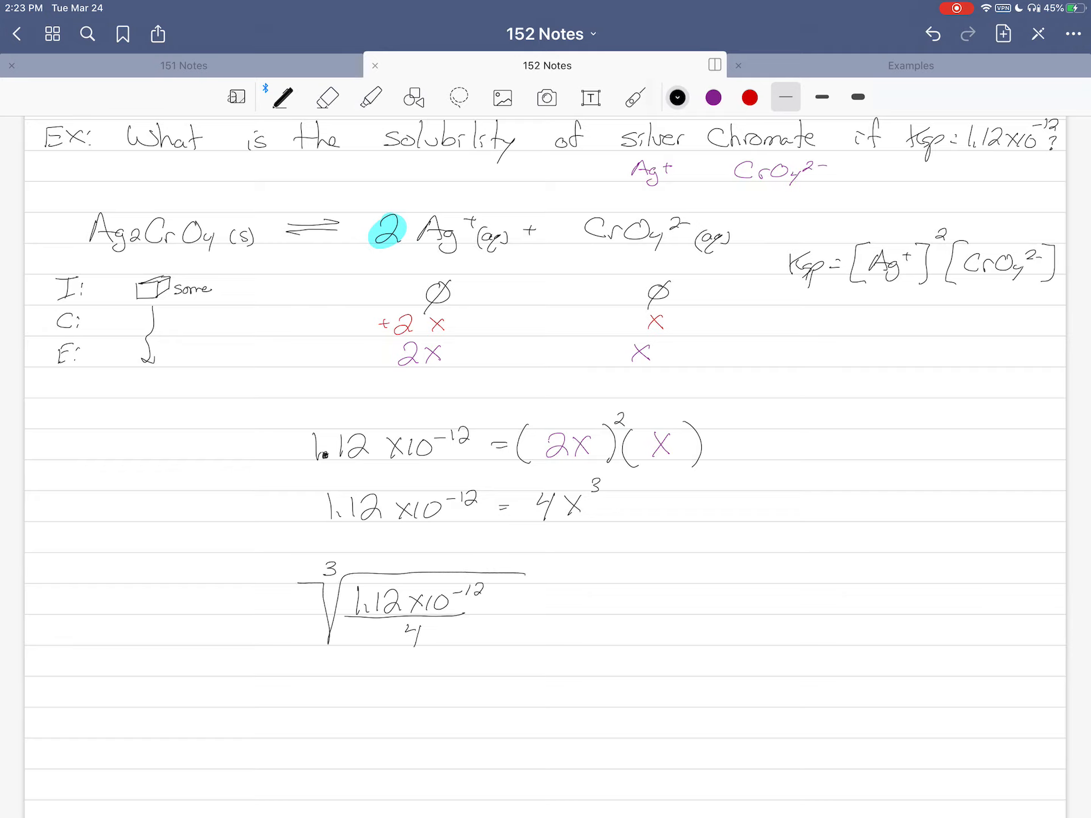
Write x = [CrO4 2-] = 6.54×10^-5 M and 2x = [Ag+] = 1.31×10^-4 M as the final answer
{"action": "type", "text": "= X"}
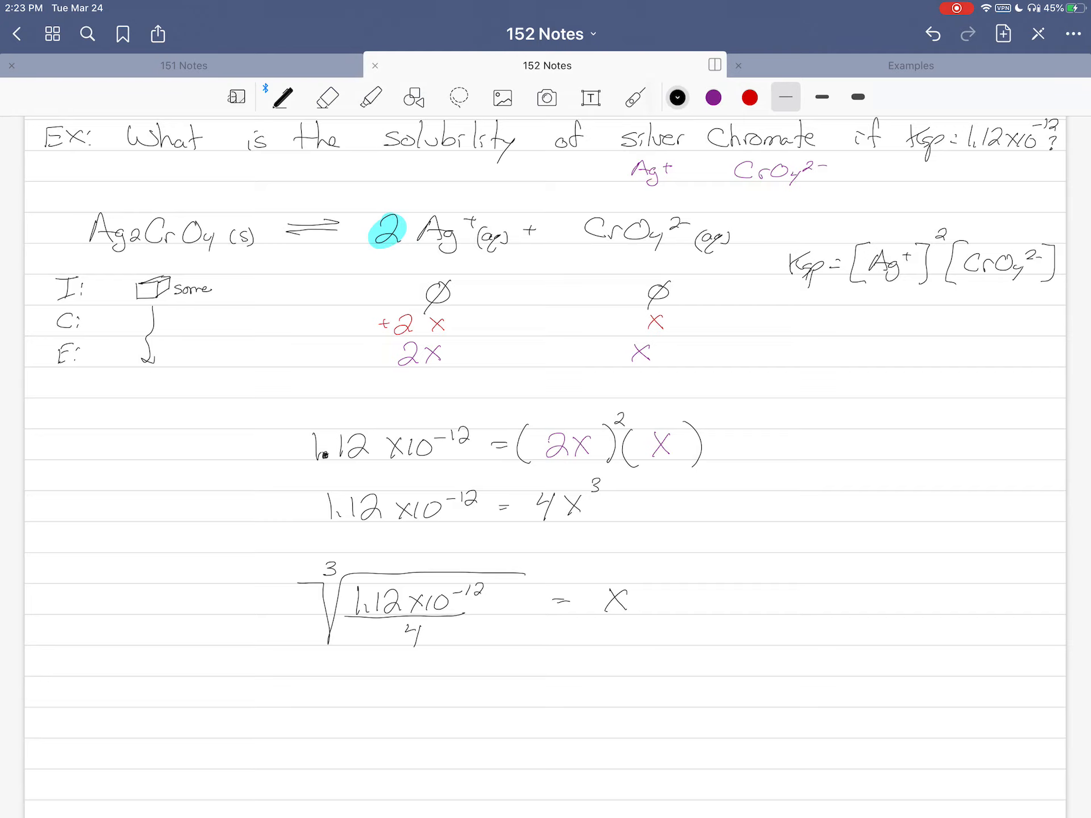
{"action": "scroll", "scroll_direction": "up", "scroll_amount": 3}
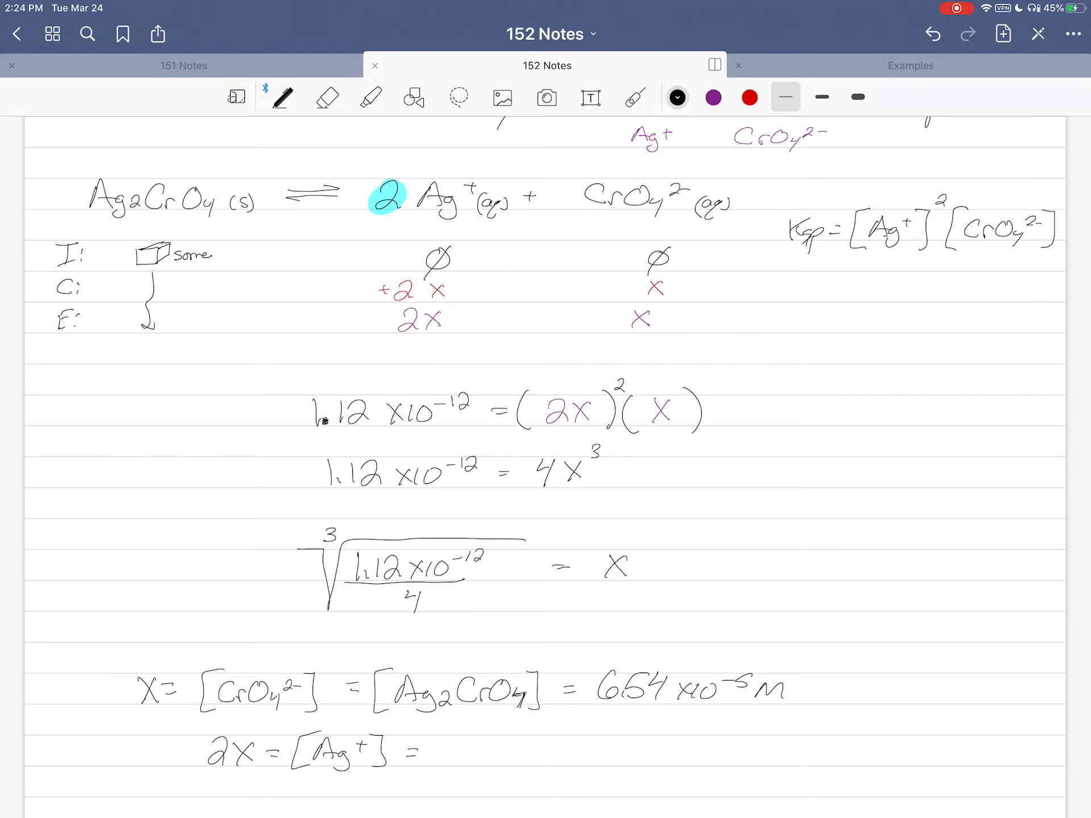
{"action": "type", "text": "1.31 x10^-4 ("}
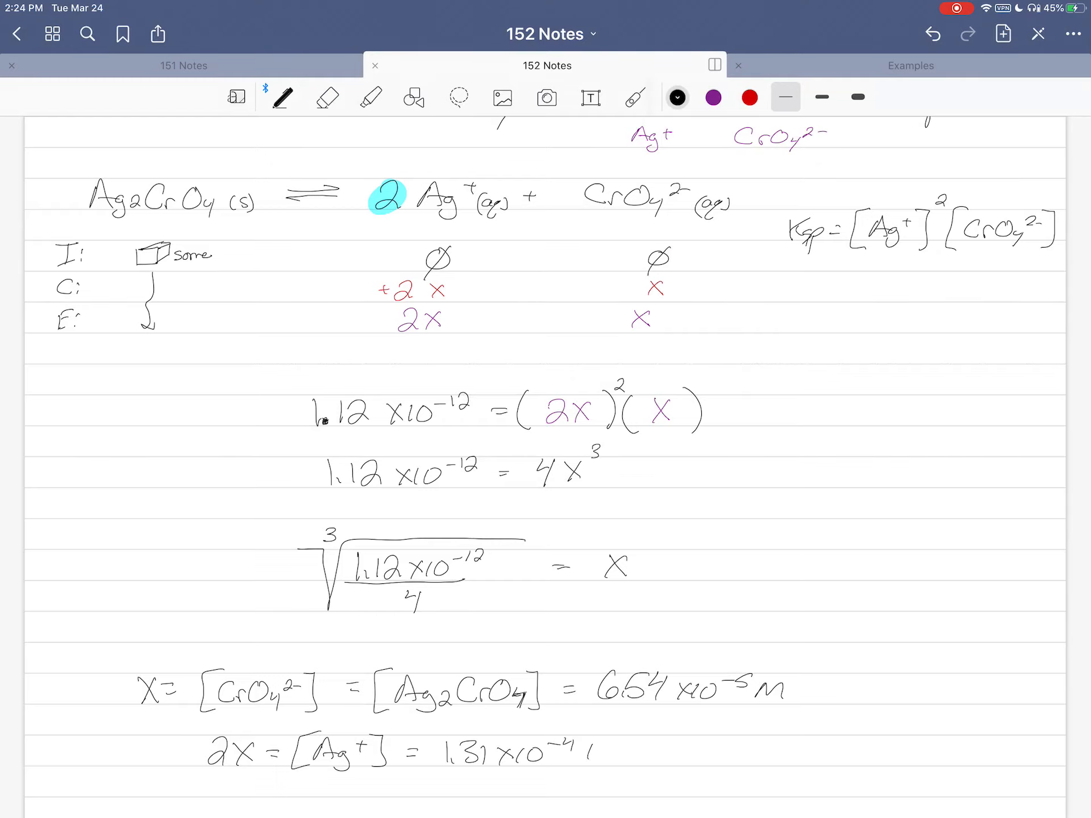
{"action": "scroll", "scroll_direction": "up", "scroll_amount": 3}
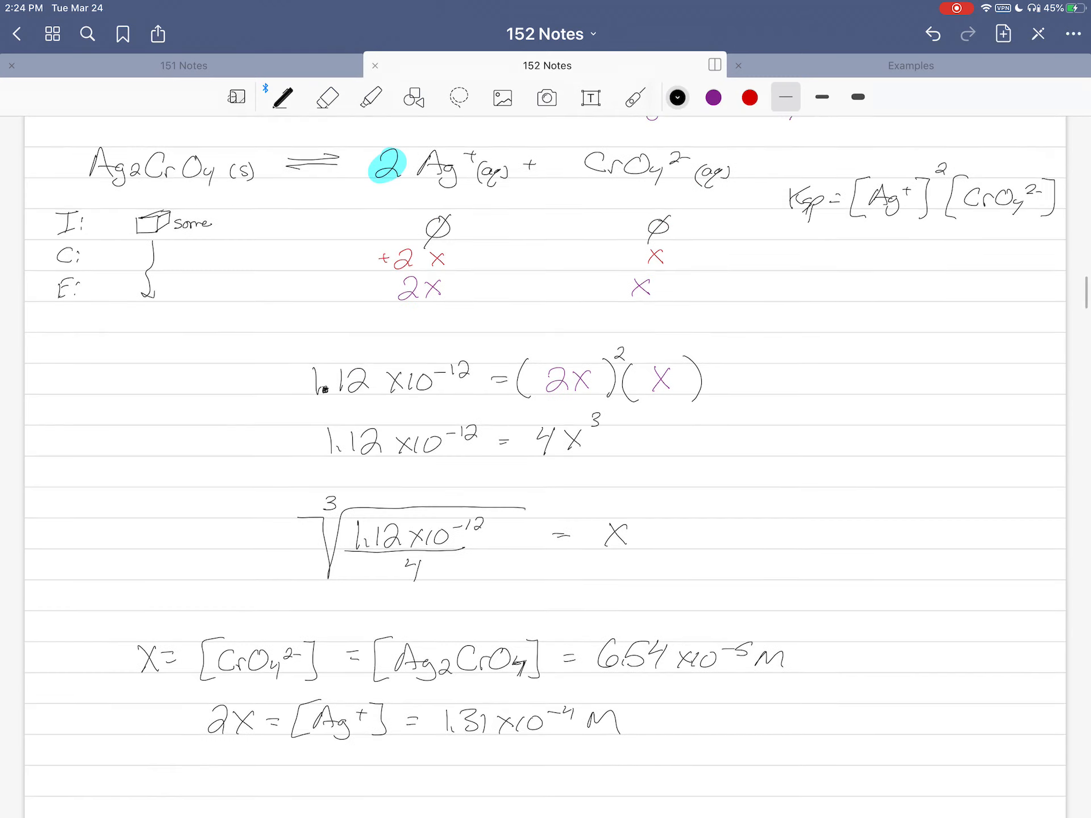